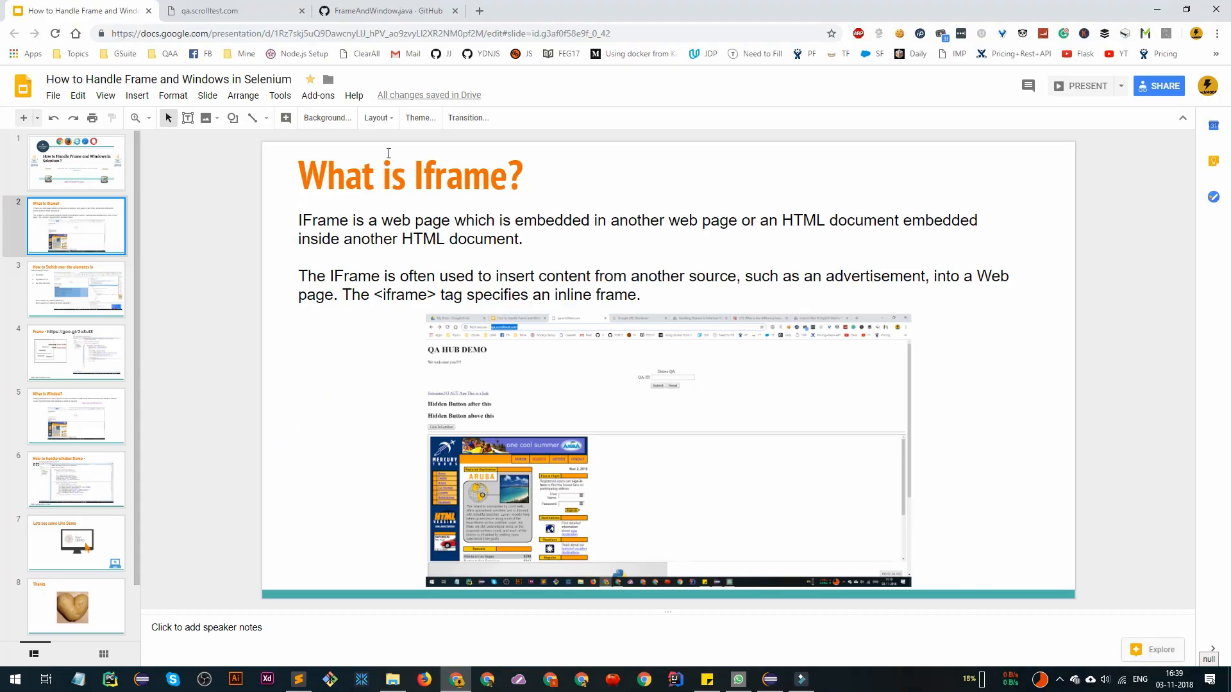
# Step: Show the qa.scrolltest.com QA HUB DEMO page and scroll the embedded Mercury Tours iframe to its footer
pyautogui.click(211, 11)
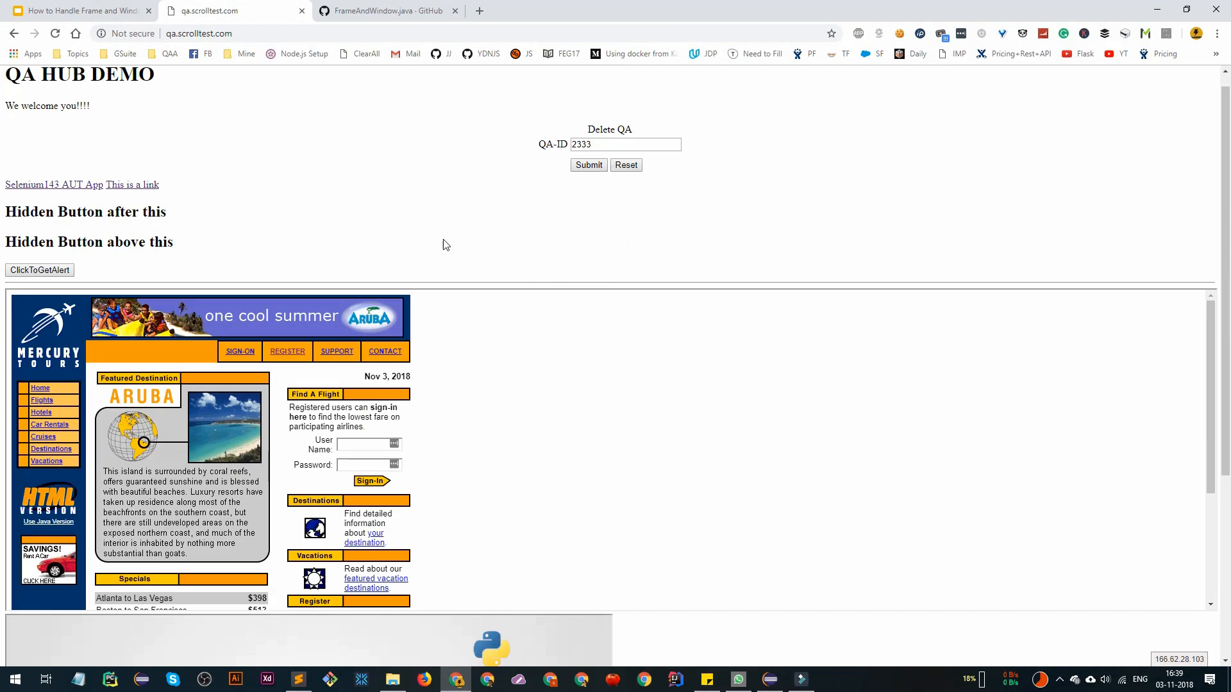
pyautogui.click(335, 170)
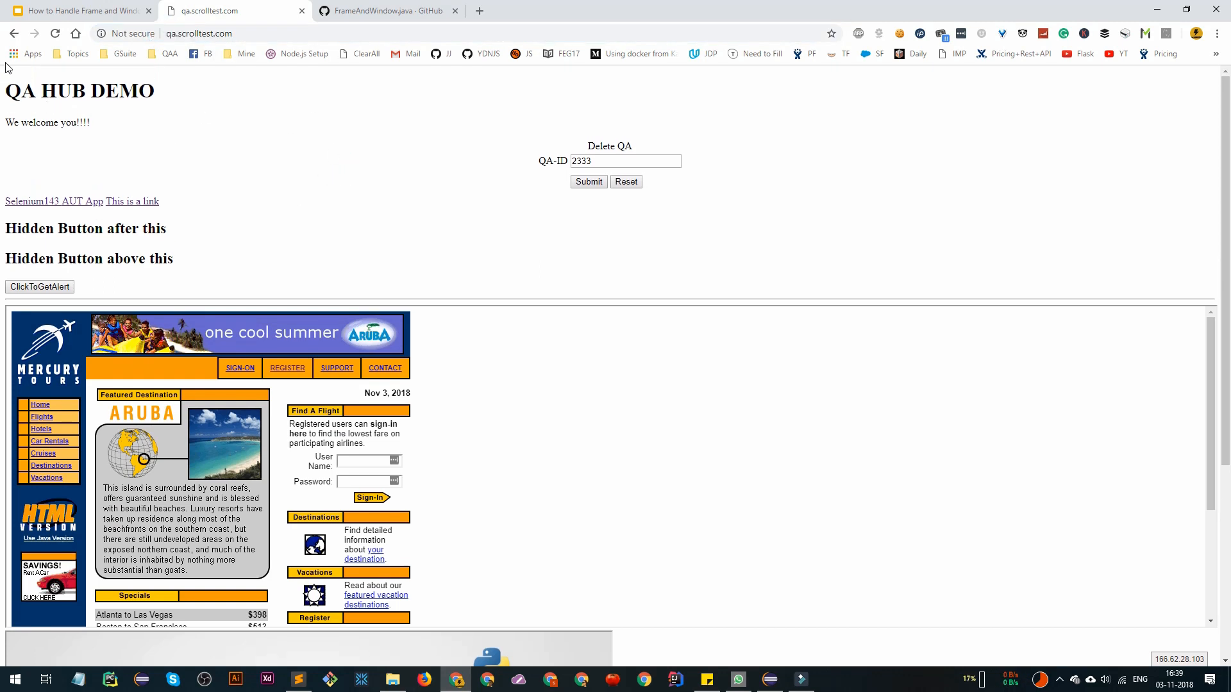
pyautogui.moveTo(350, 290)
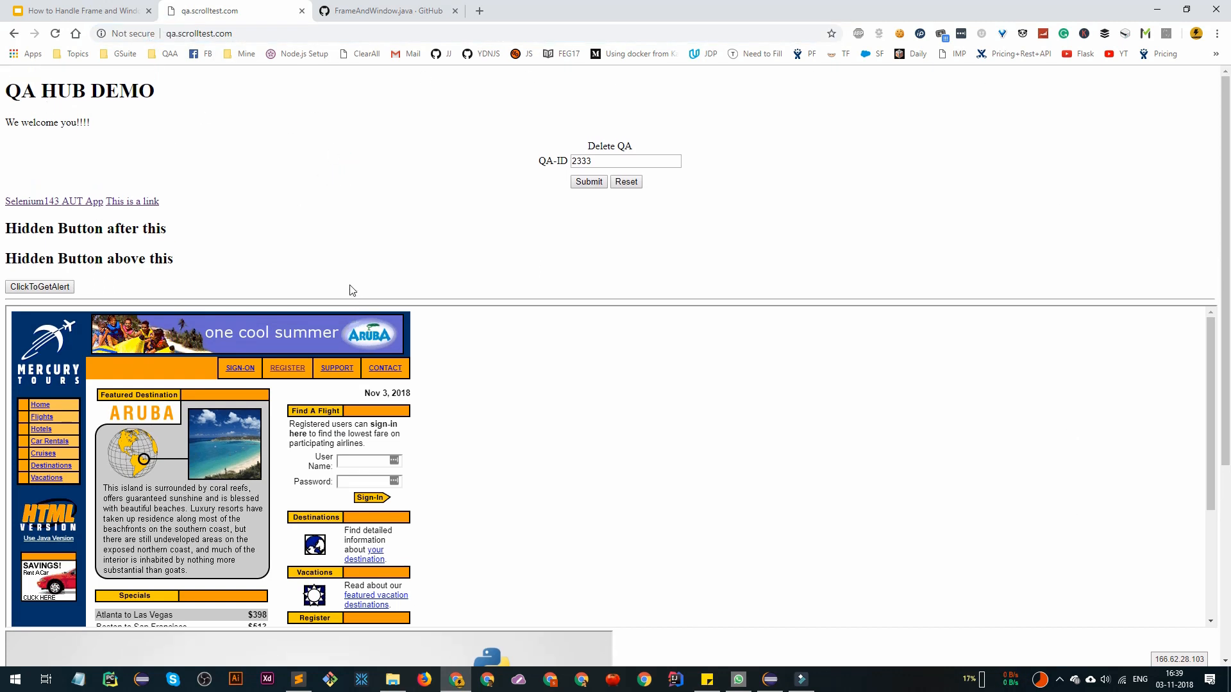
pyautogui.scroll(-3)
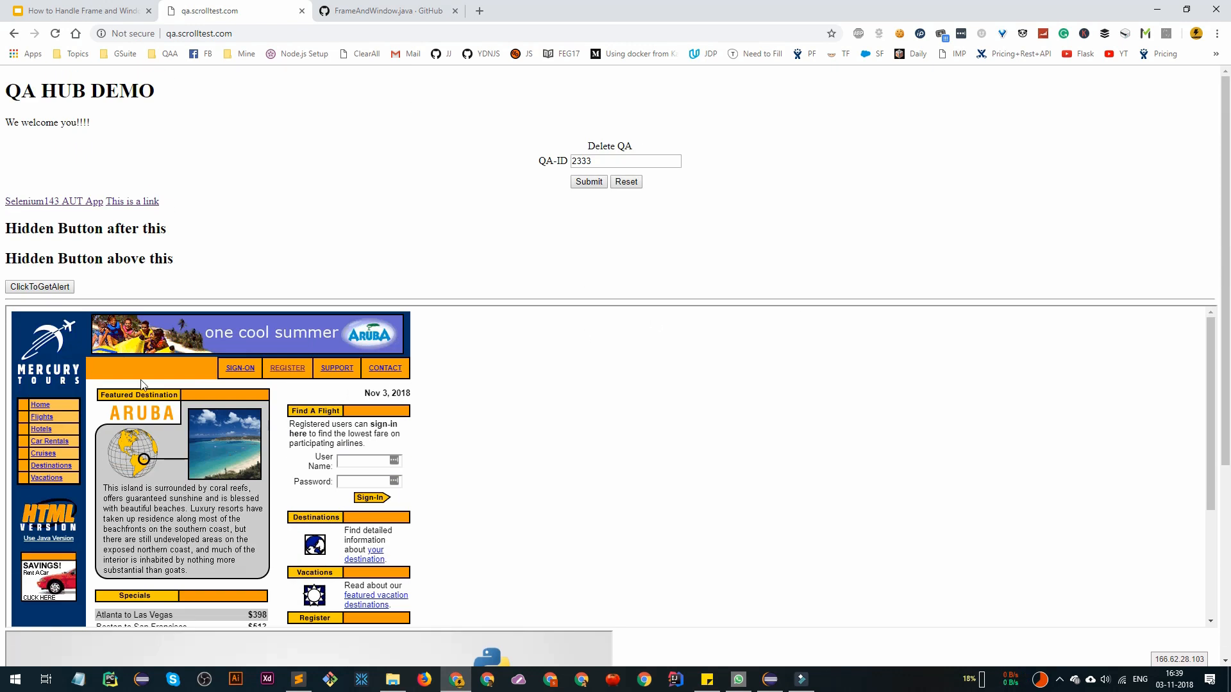
pyautogui.moveTo(41, 428)
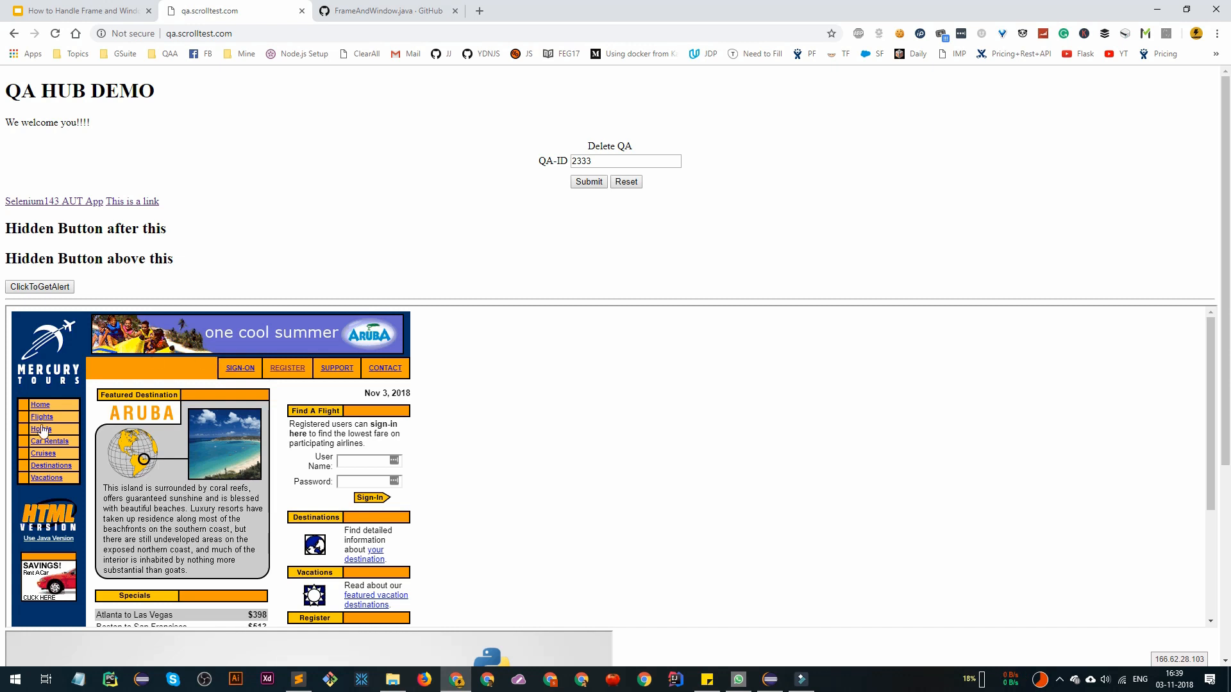
pyautogui.moveTo(569, 494)
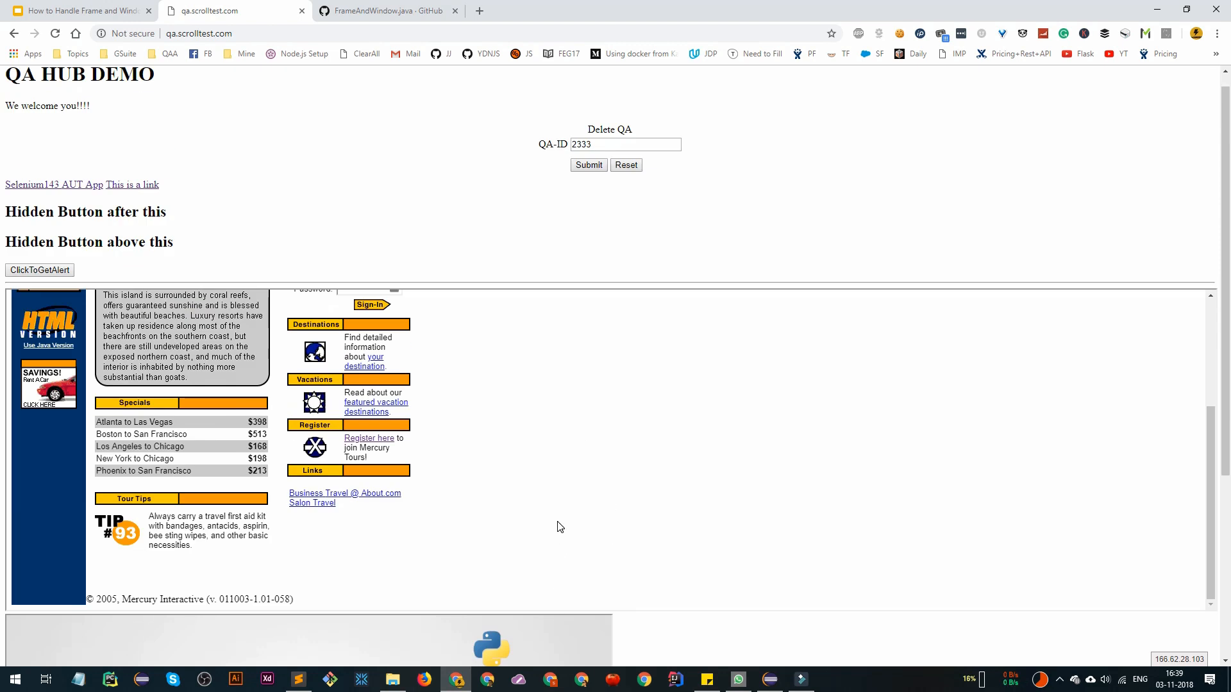
# Step: View the demo page's source and follow the iframe1 src link to the Mercury Tours address
pyautogui.rightClick(312, 108)
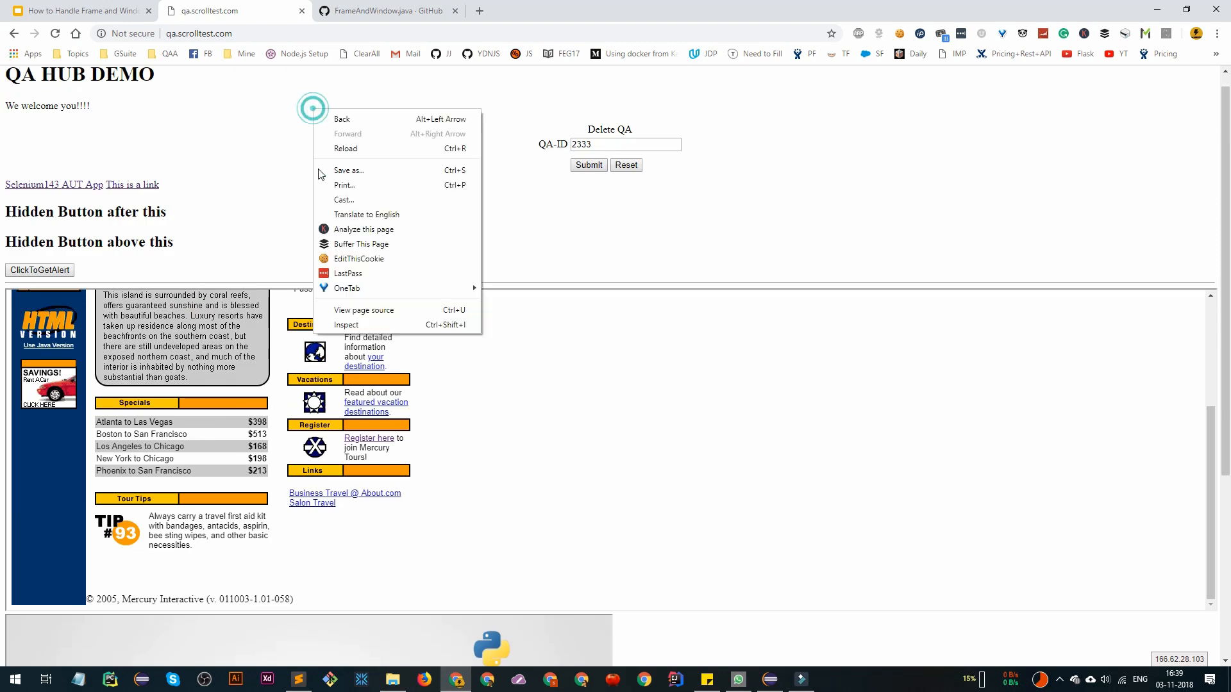
pyautogui.click(364, 310)
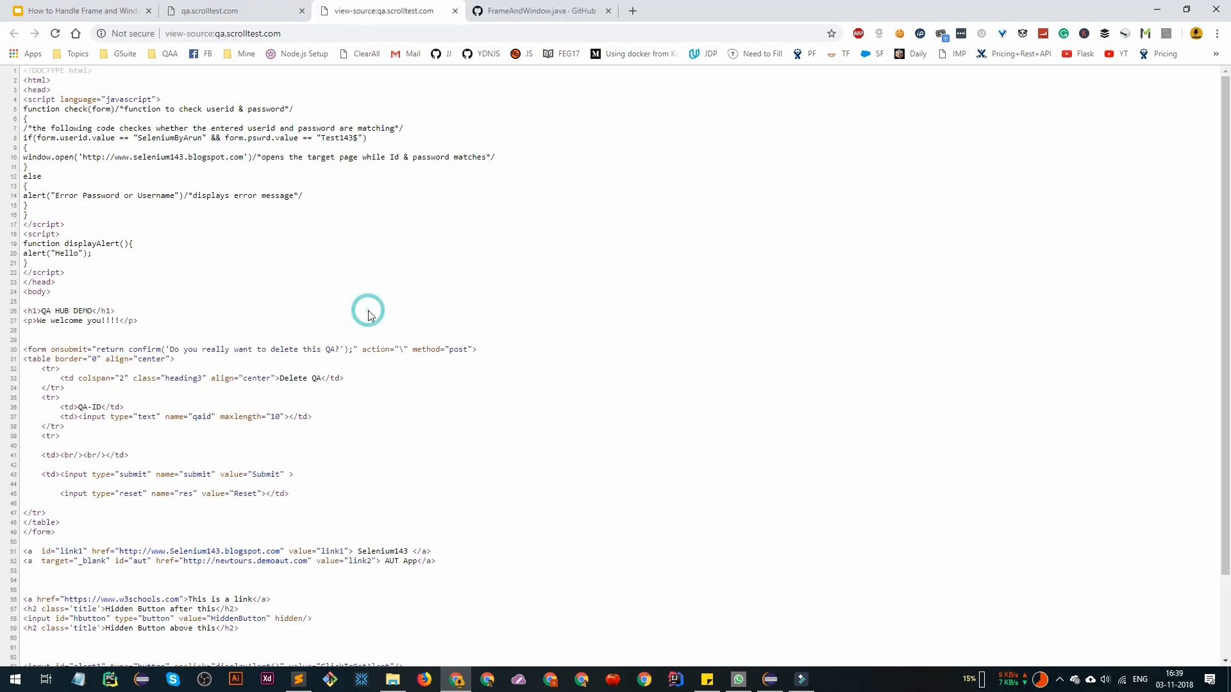
pyautogui.scroll(-3)
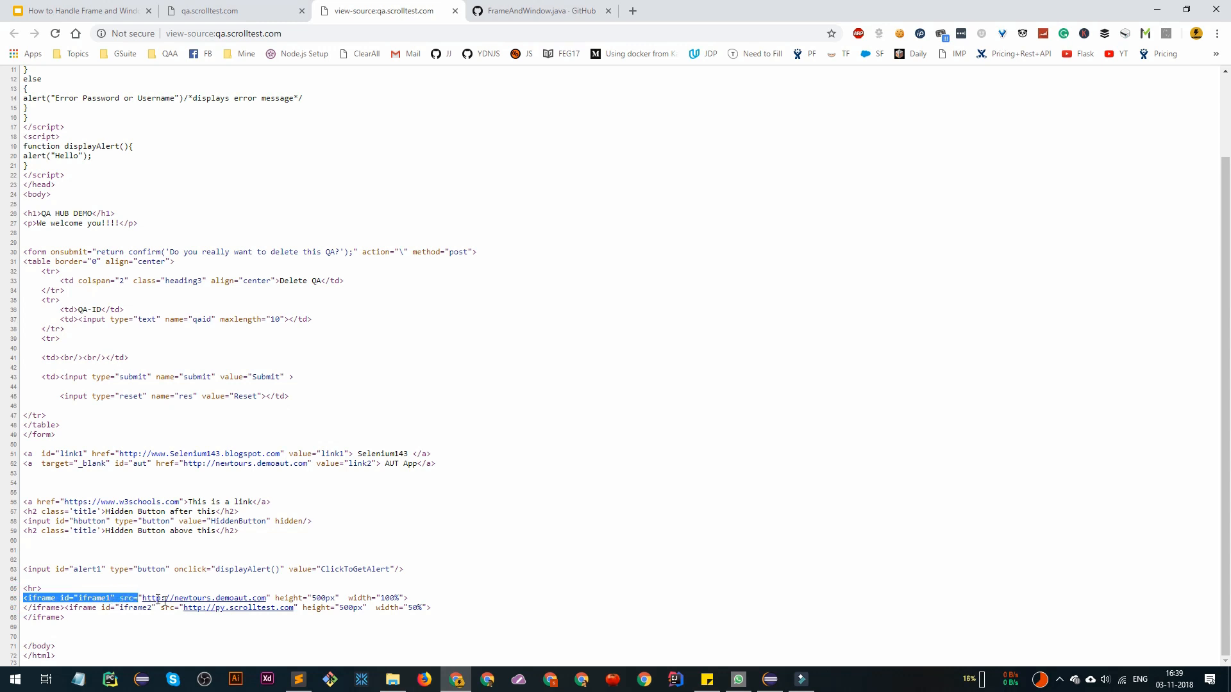
pyautogui.click(249, 598)
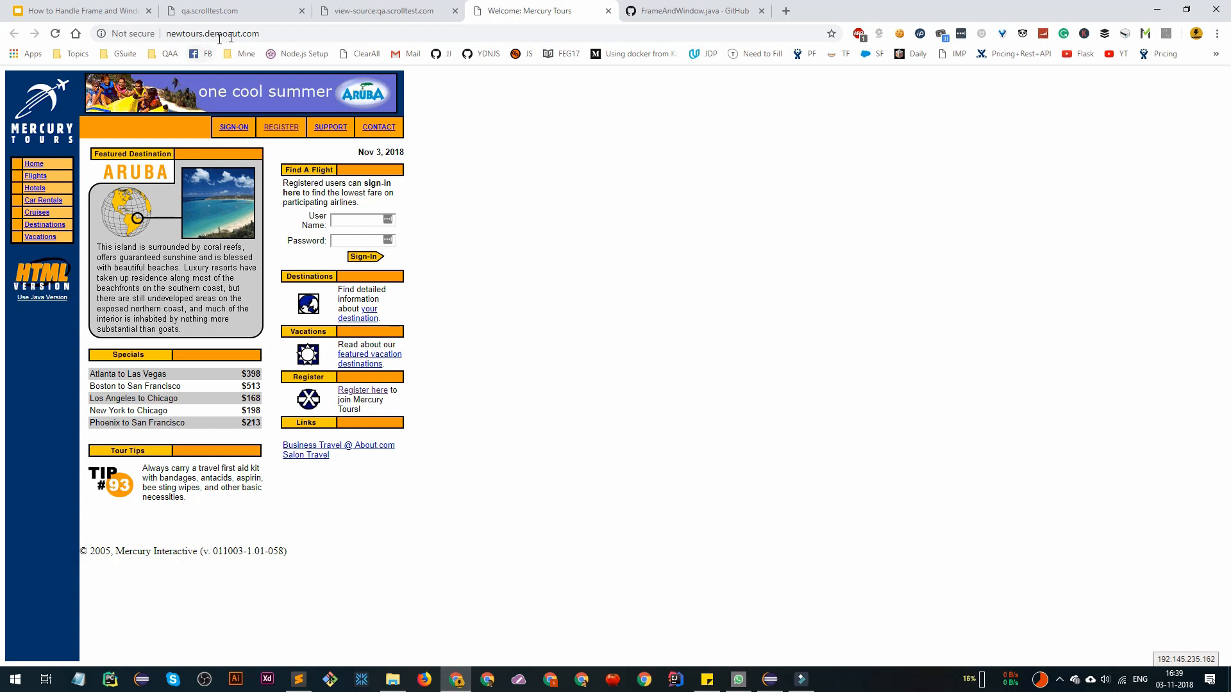
pyautogui.moveTo(434, 98)
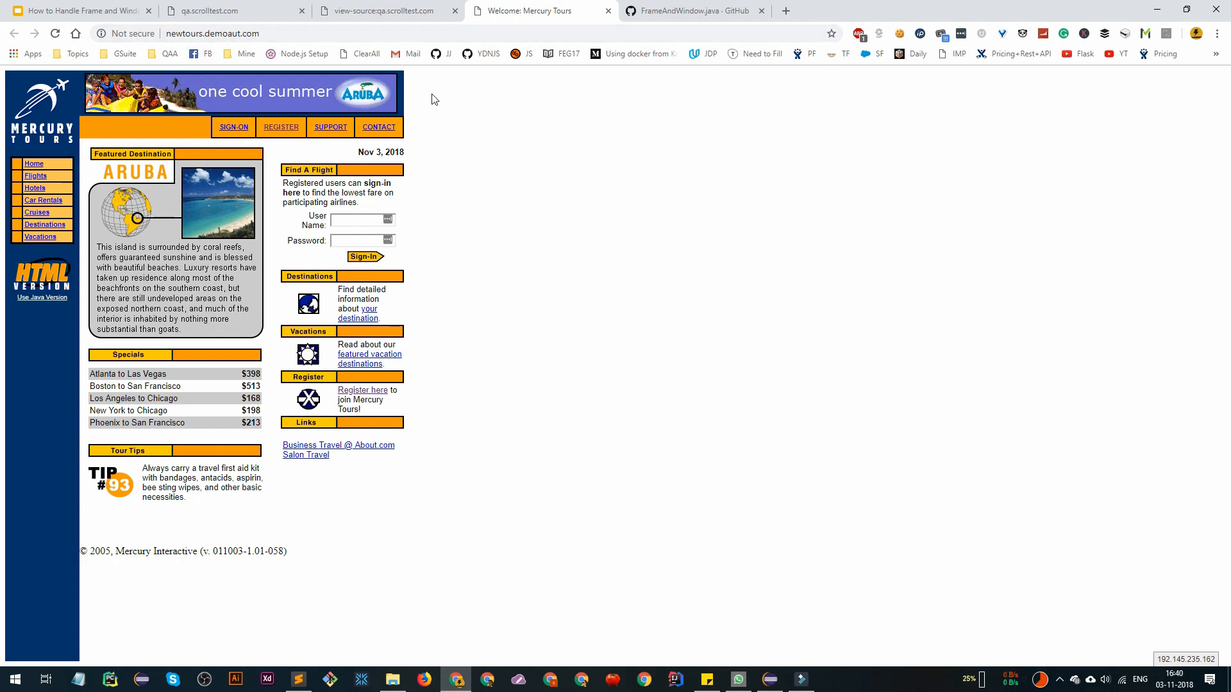
# Step: Return through the view-source tab back to the QA HUB DEMO page
pyautogui.click(386, 10)
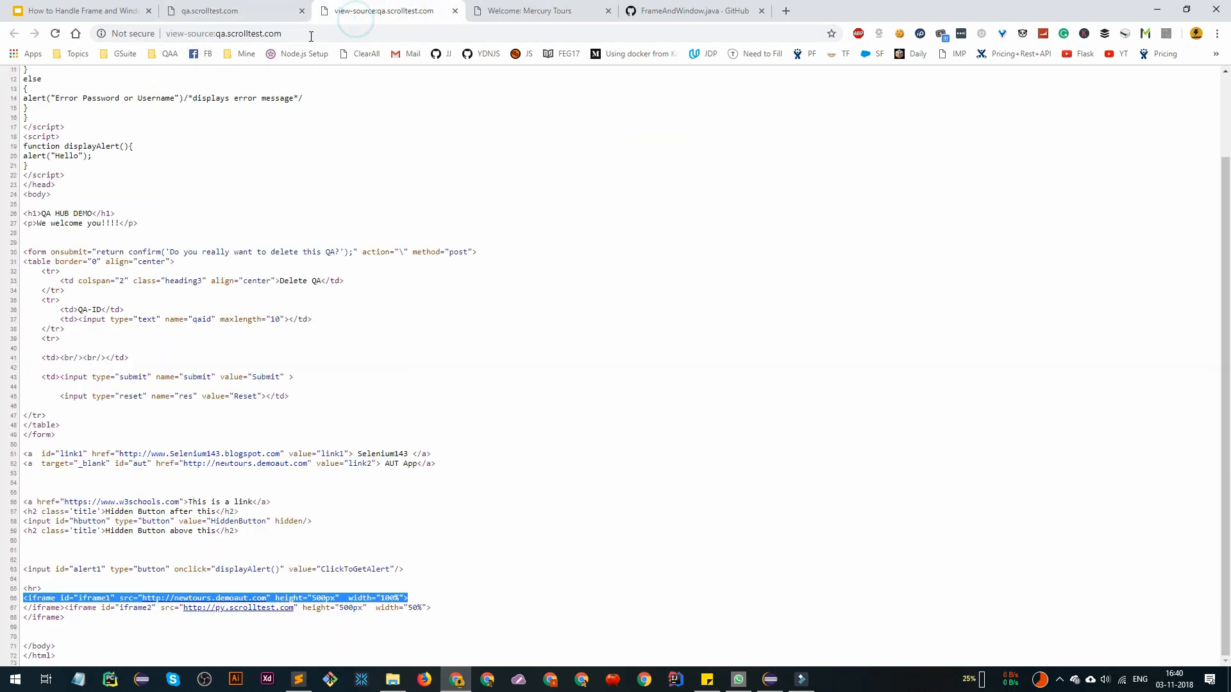
pyautogui.click(212, 11)
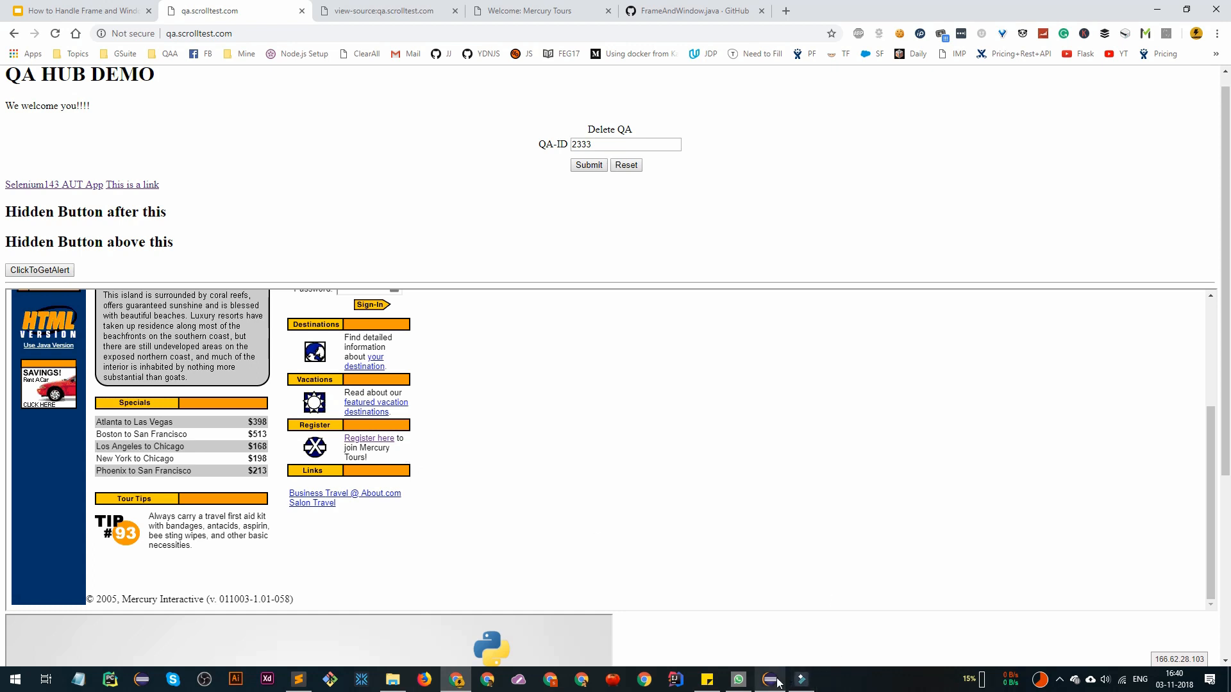
# Step: Present the Selenium frames deck and advance to the slide on three ways to switch into frames
pyautogui.click(148, 11)
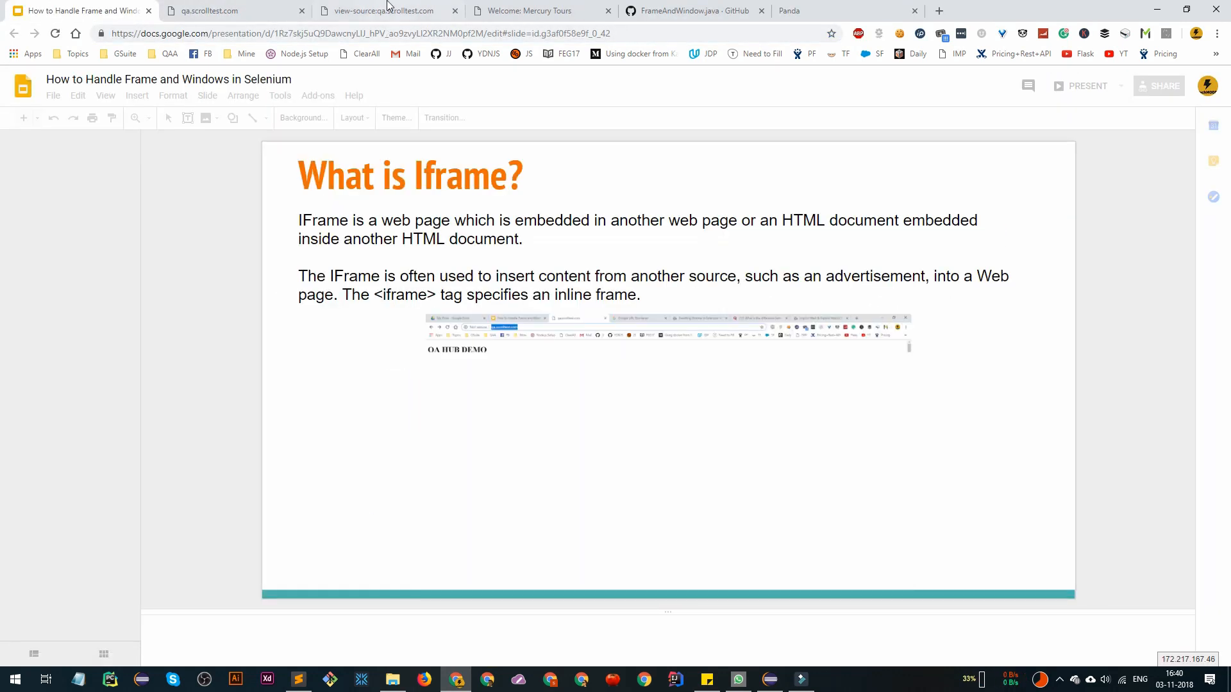
pyautogui.click(383, 11)
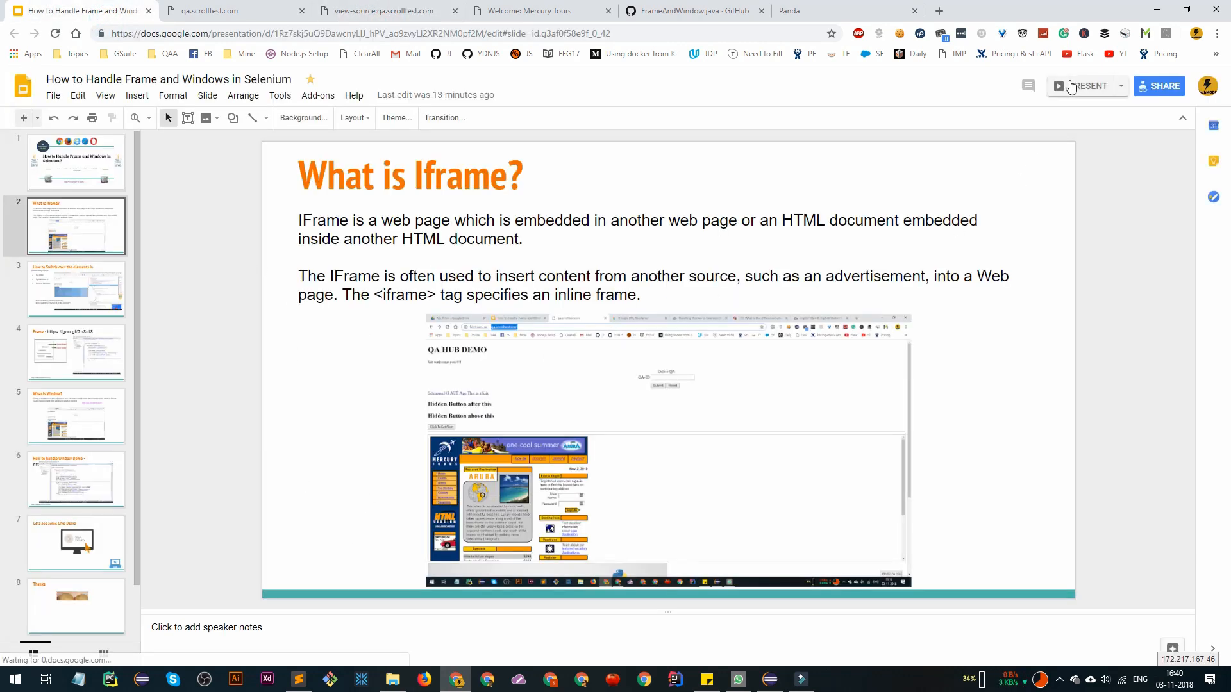
pyautogui.click(1080, 86)
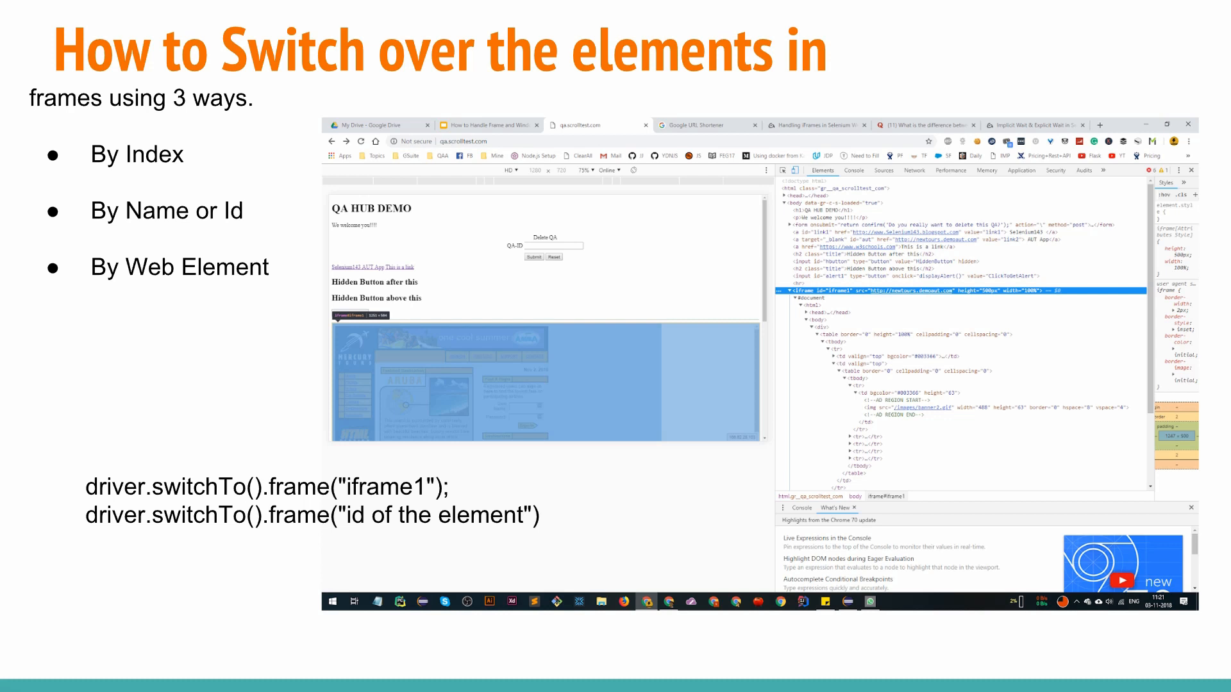
pyautogui.press('Right')
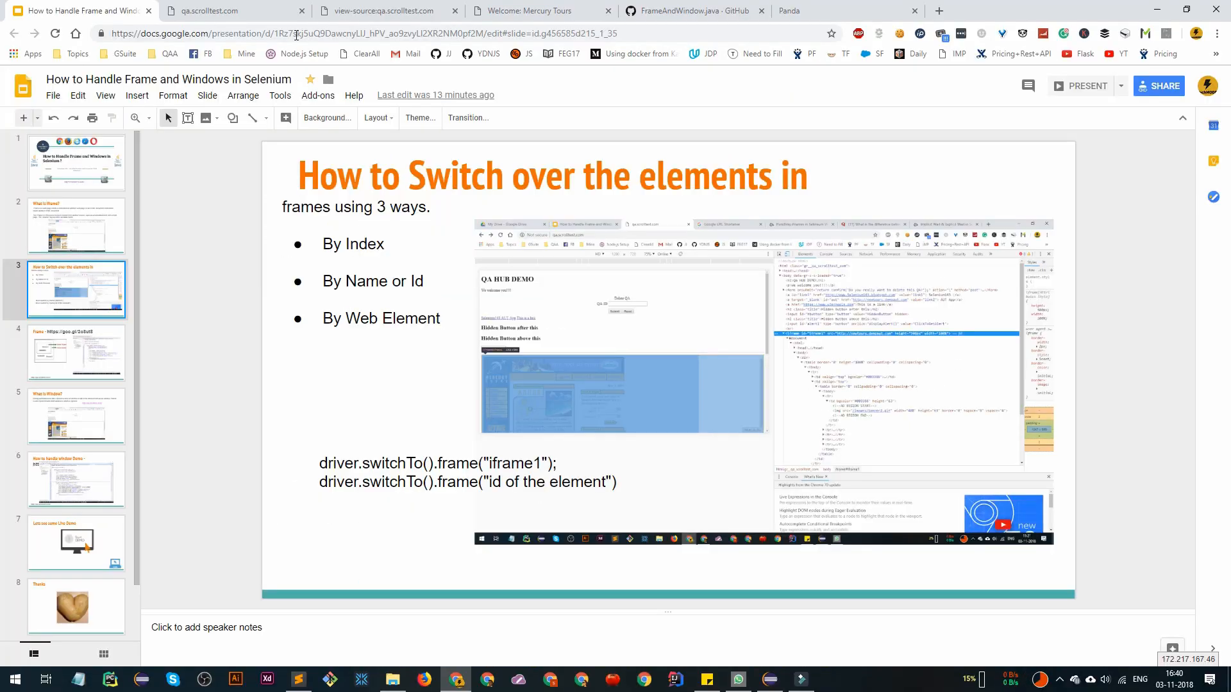
pyautogui.click(212, 10)
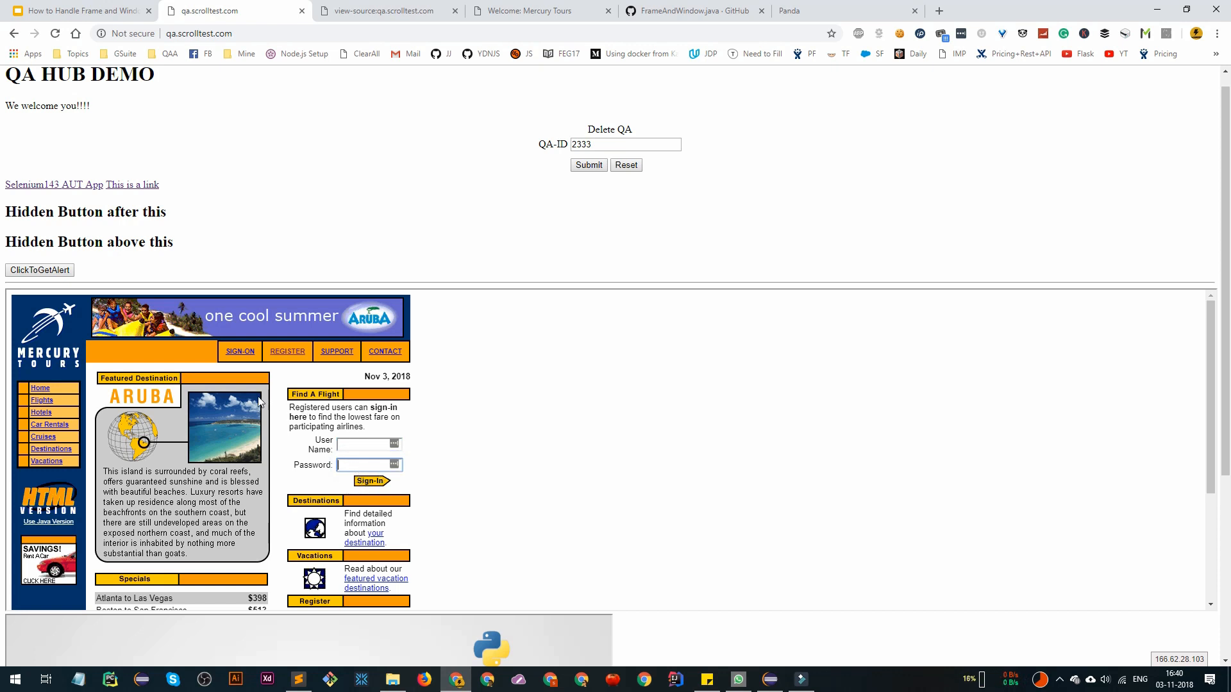
pyautogui.moveTo(288, 351)
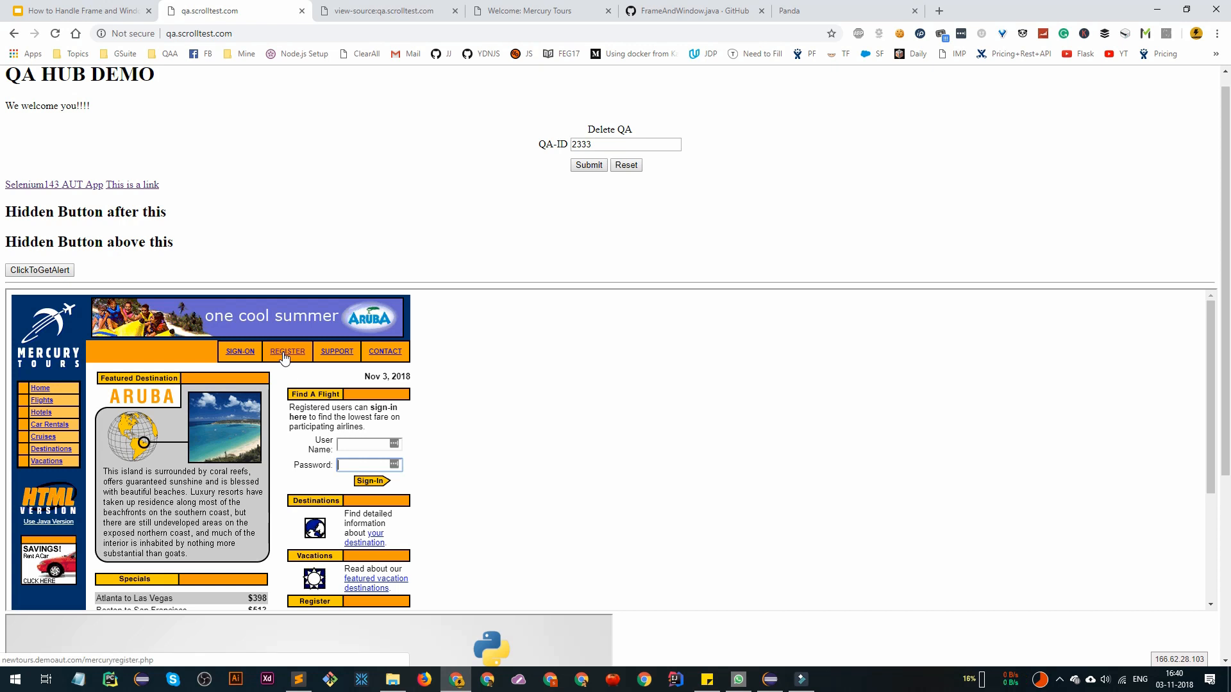
pyautogui.moveTo(394, 466)
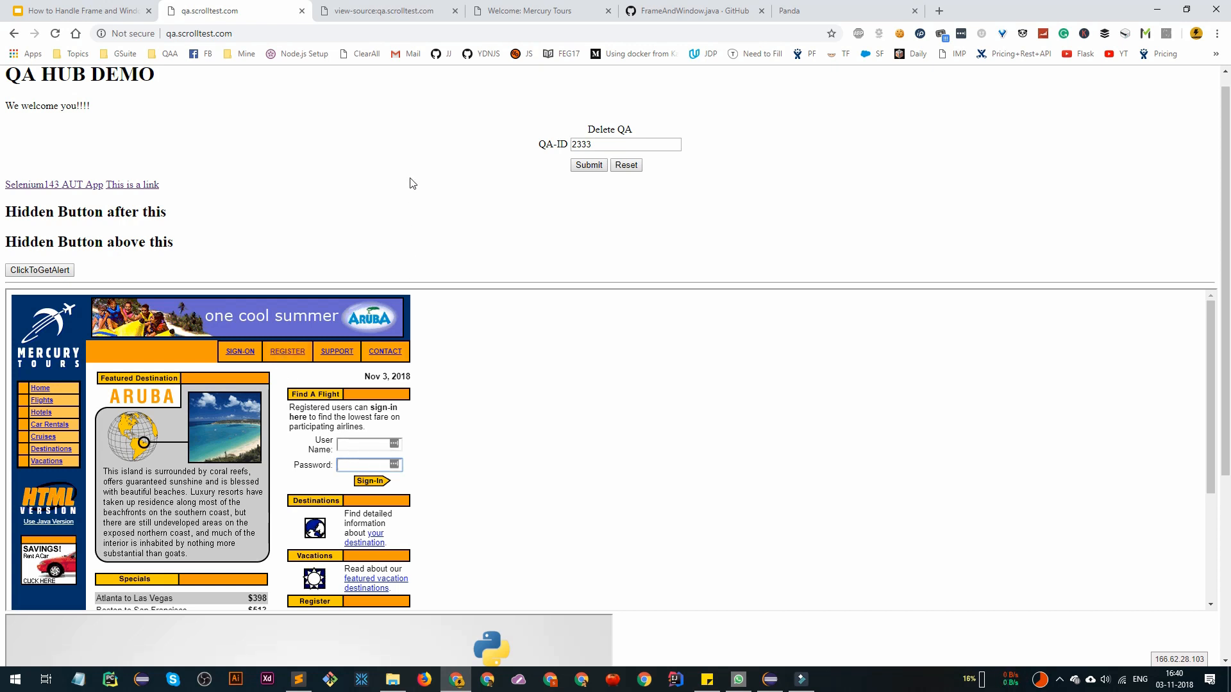
pyautogui.moveTo(454, 187)
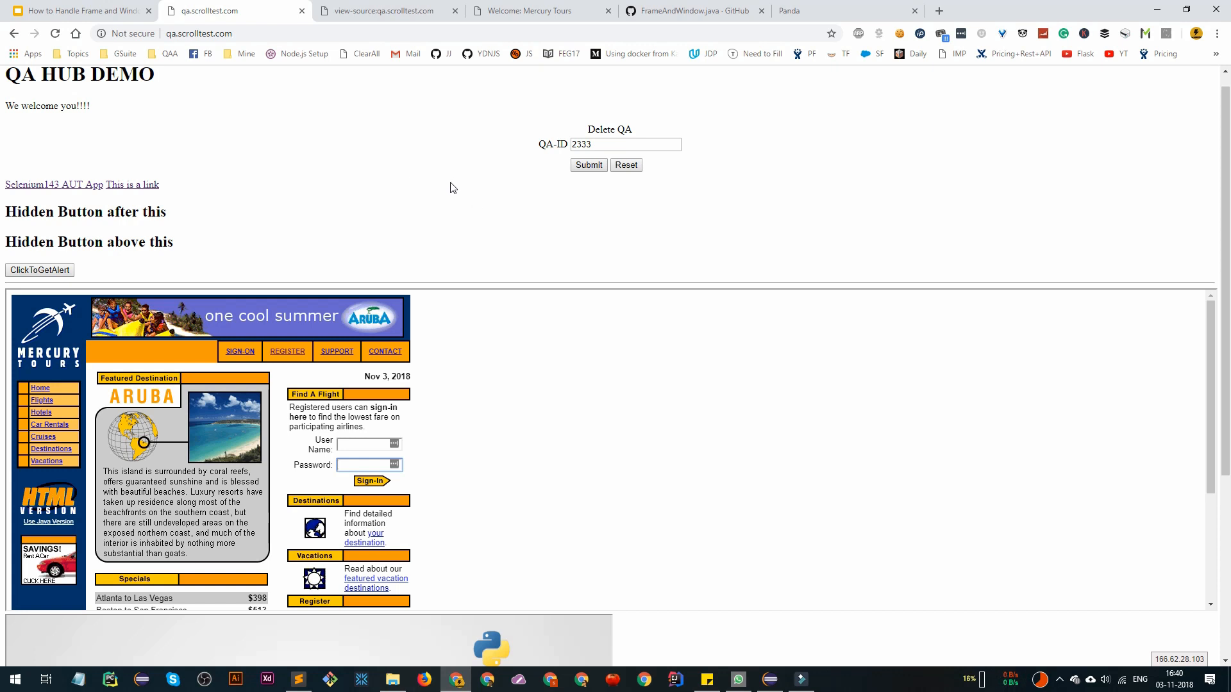
pyautogui.moveTo(410, 232)
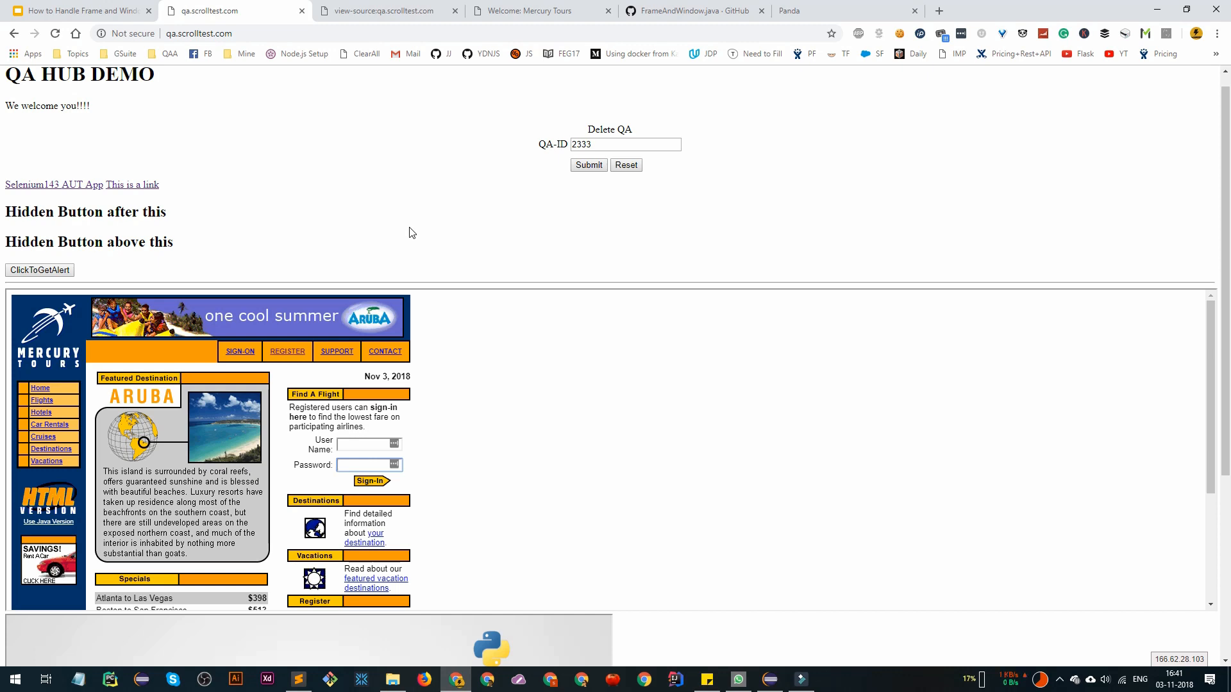
pyautogui.click(800, 679)
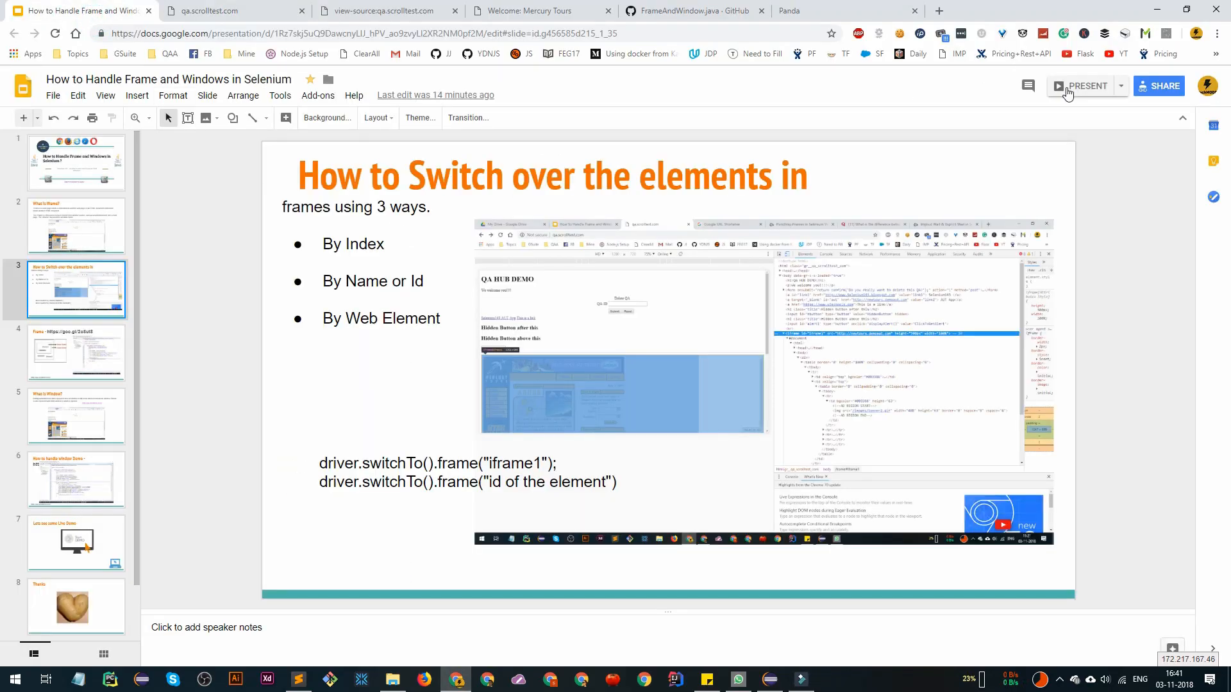
# Step: Present the 'How to Switch over the elements in frames using 3 ways' slide full screen
pyautogui.click(1086, 85)
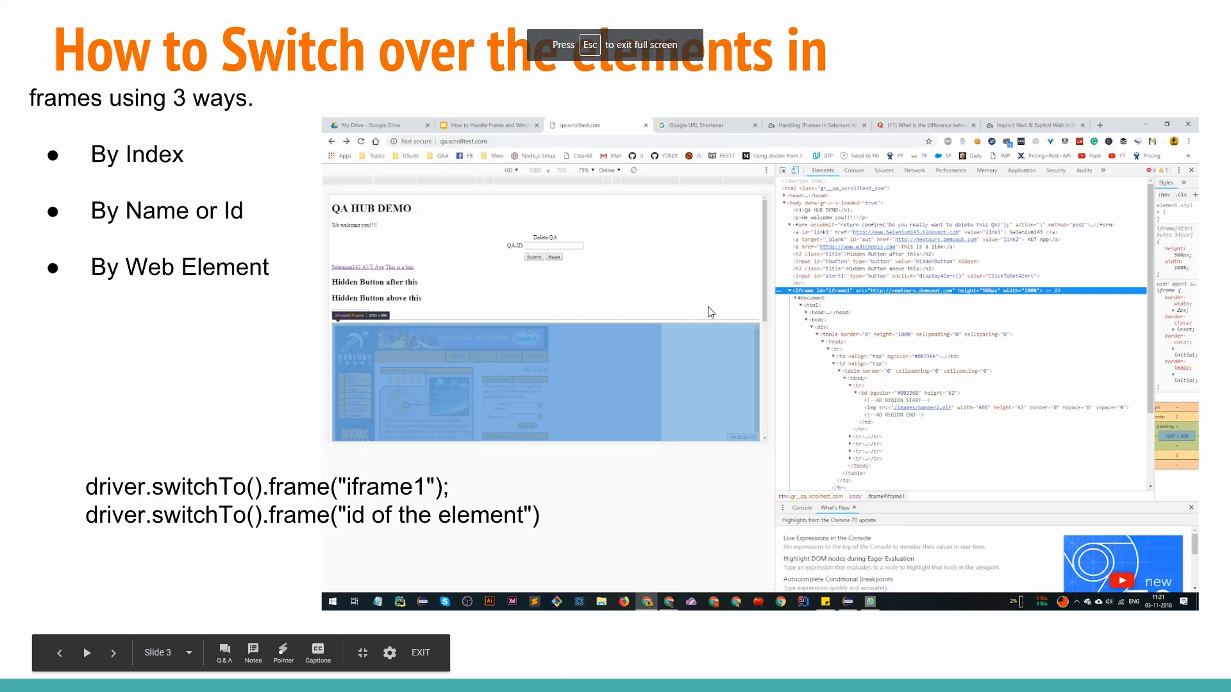
pyautogui.moveTo(771, 295)
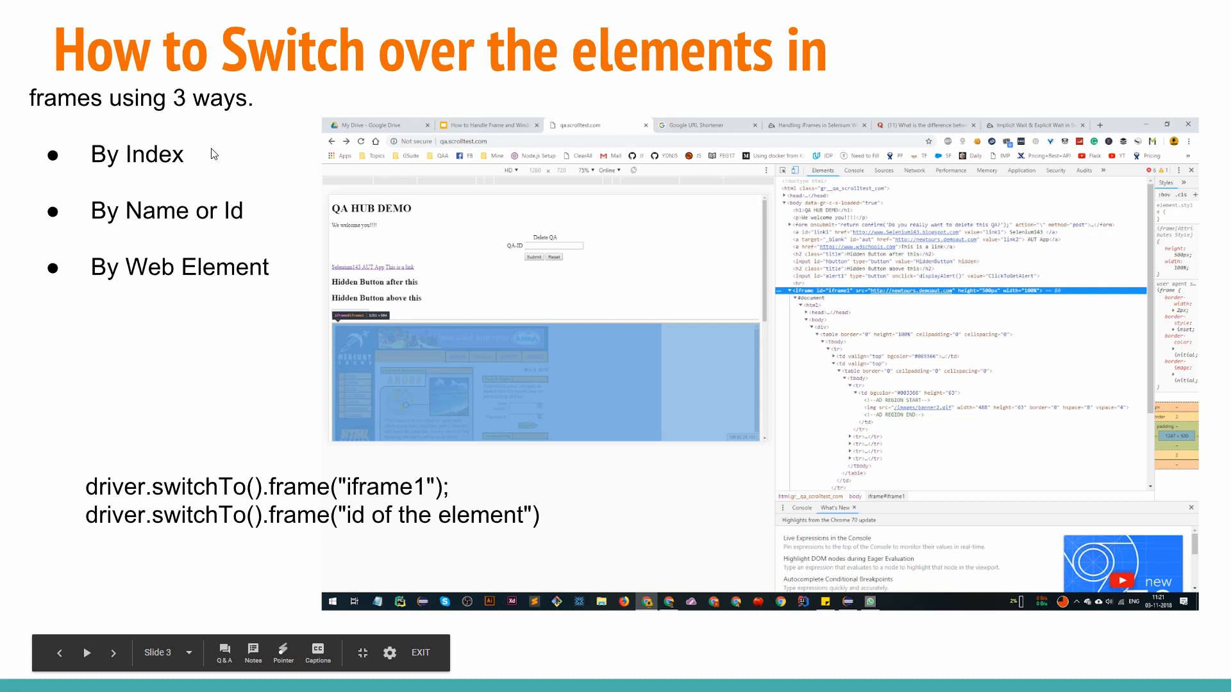
pyautogui.moveTo(794, 307)
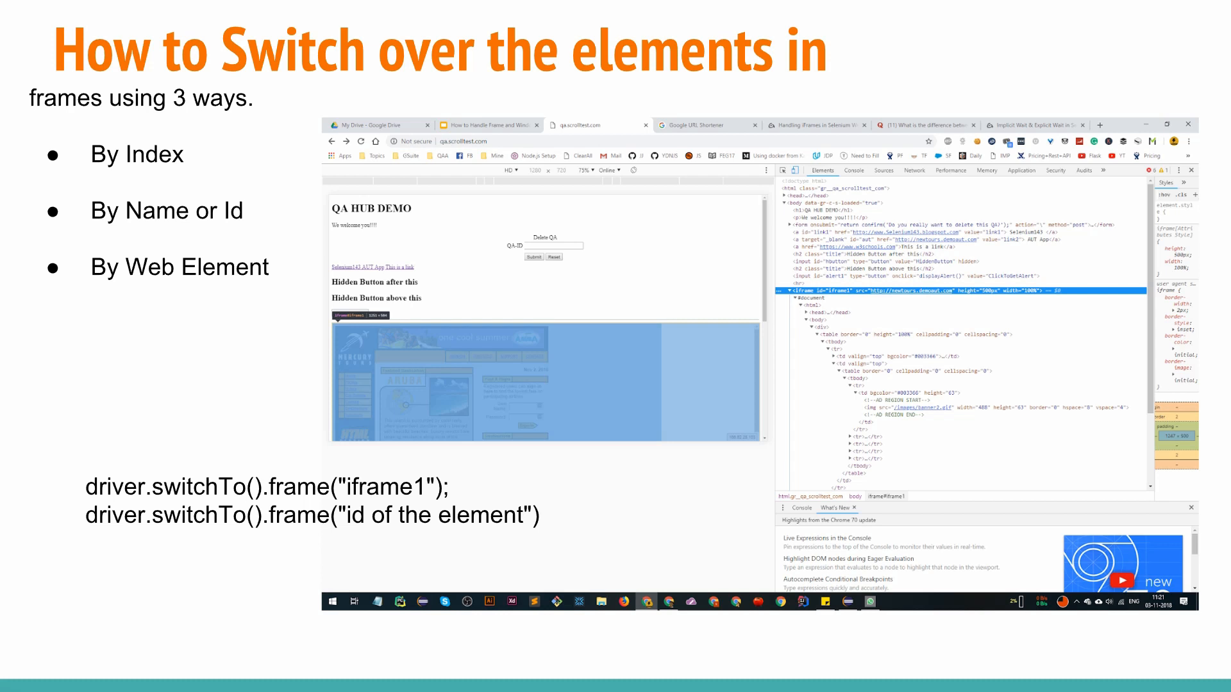
pyautogui.moveTo(812, 305)
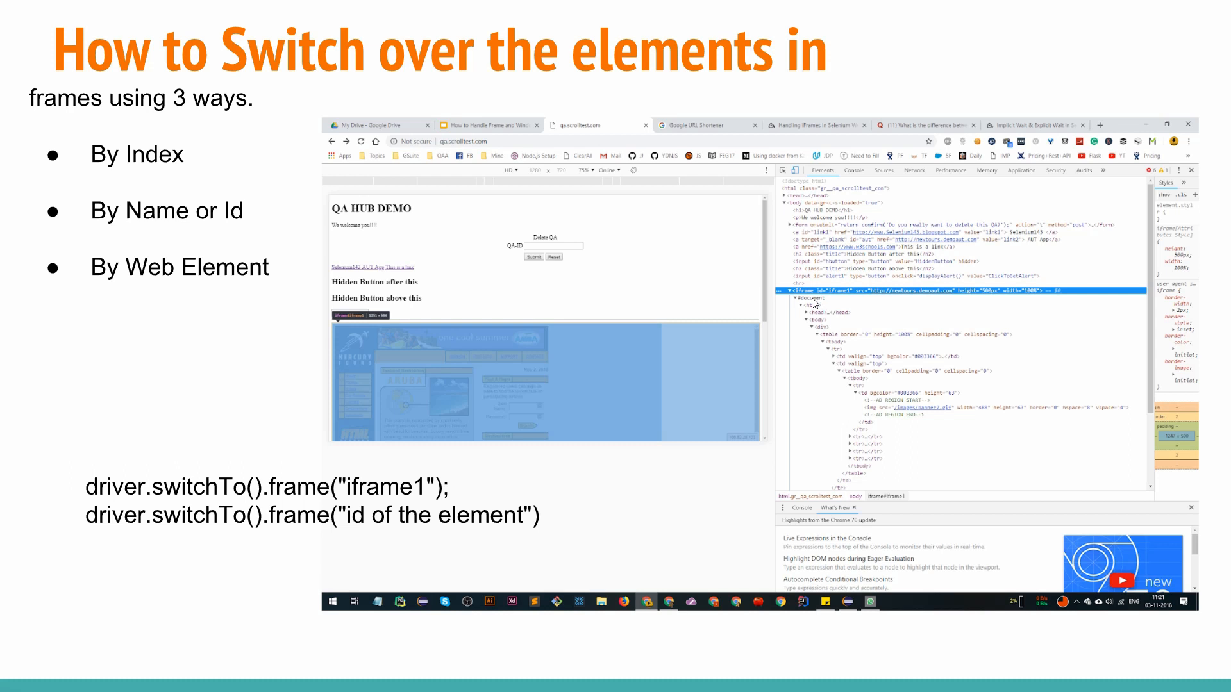
pyautogui.moveTo(836, 300)
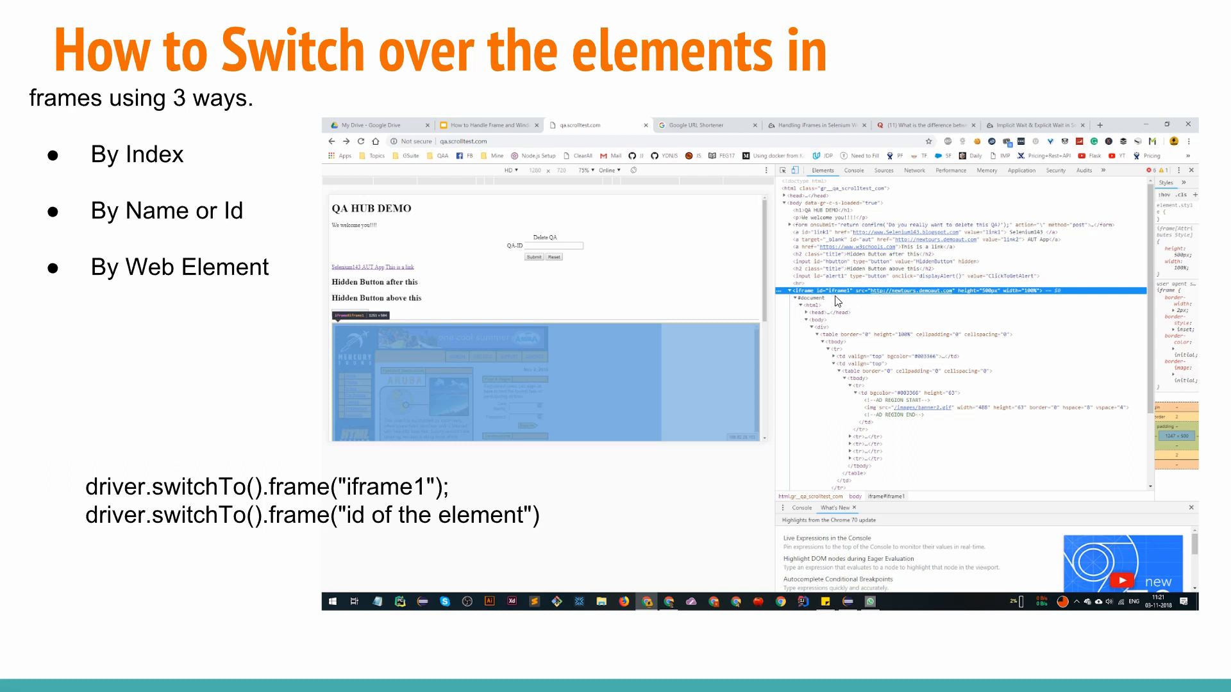
pyautogui.moveTo(84, 500)
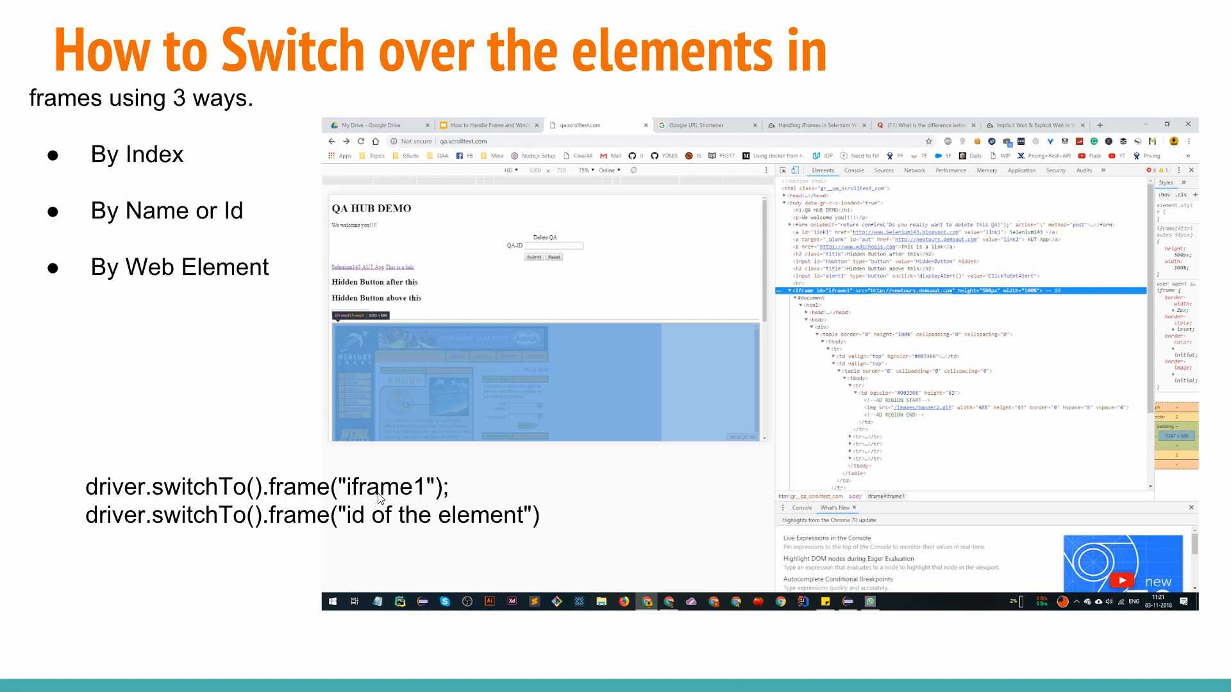
pyautogui.press('Right')
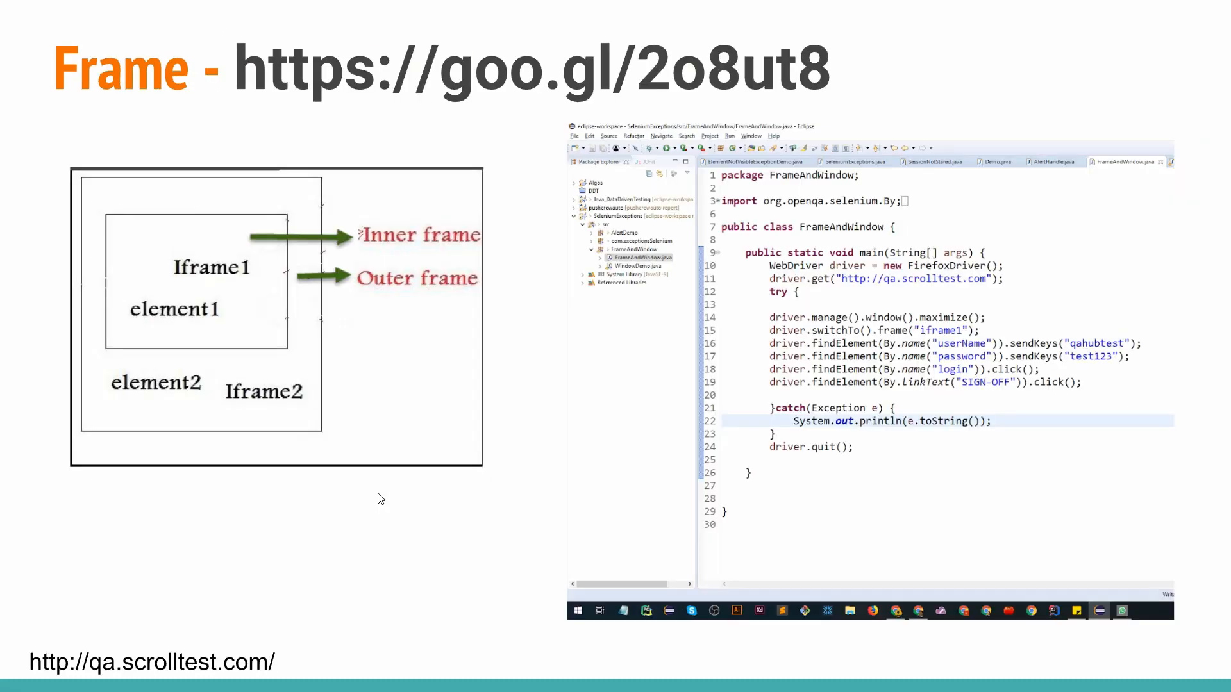
pyautogui.moveTo(374, 441)
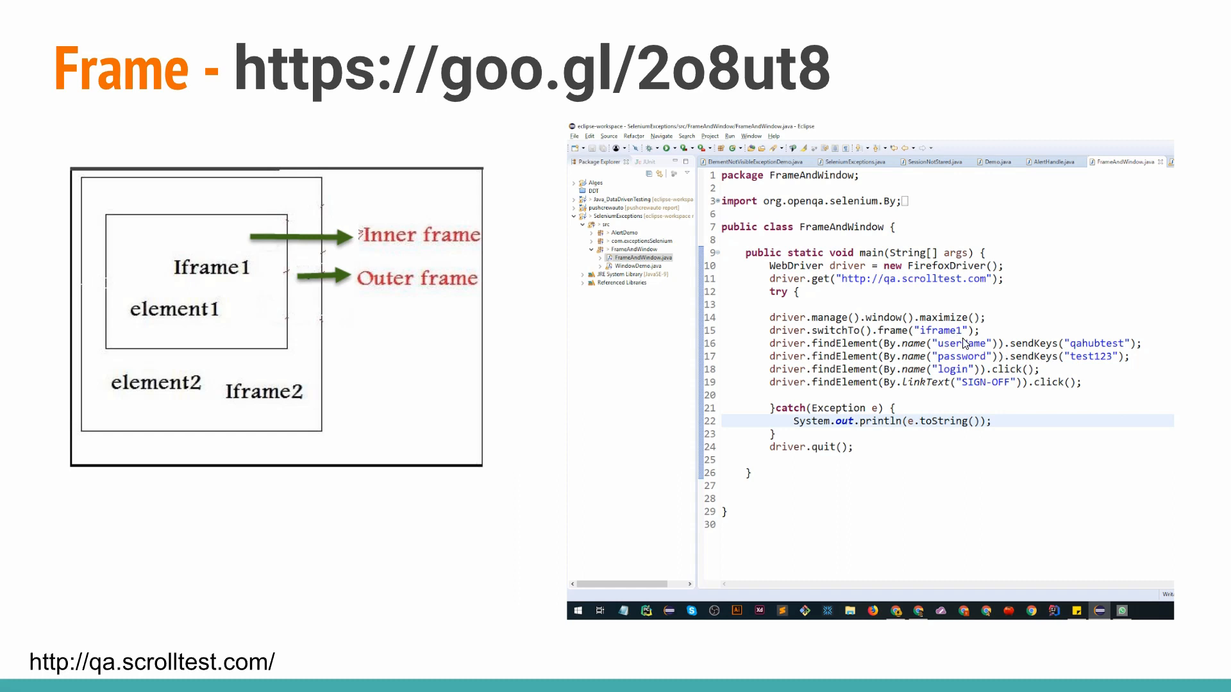
pyautogui.moveTo(994, 387)
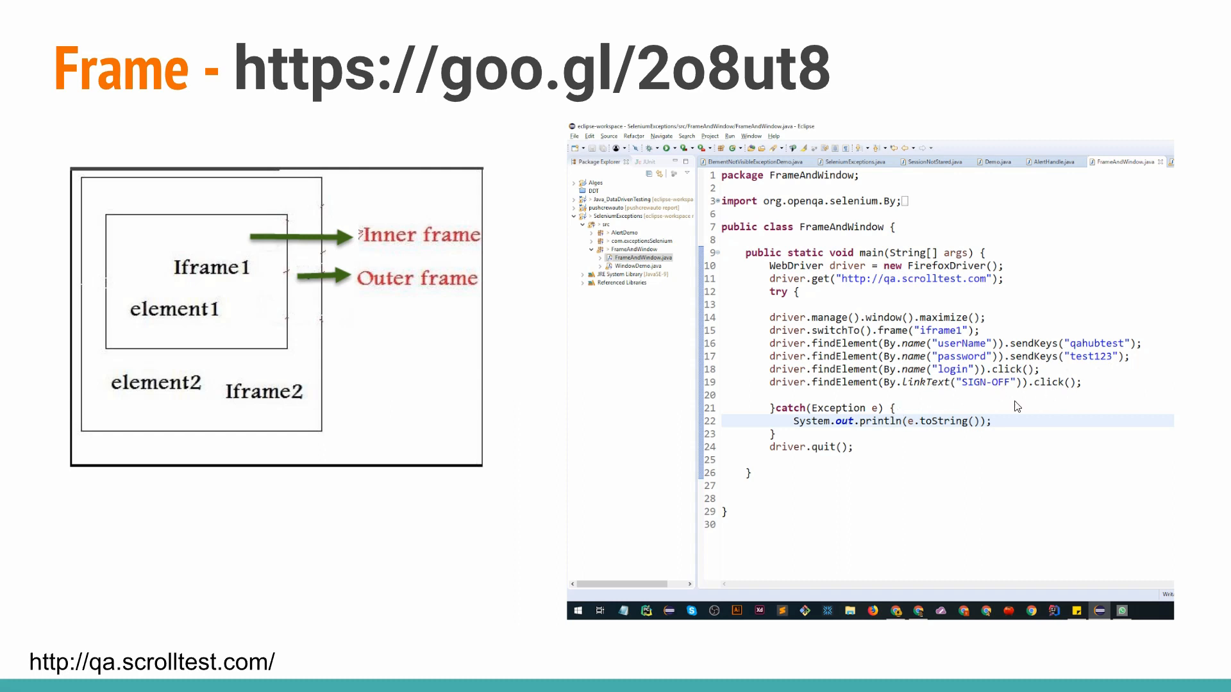
pyautogui.moveTo(961, 407)
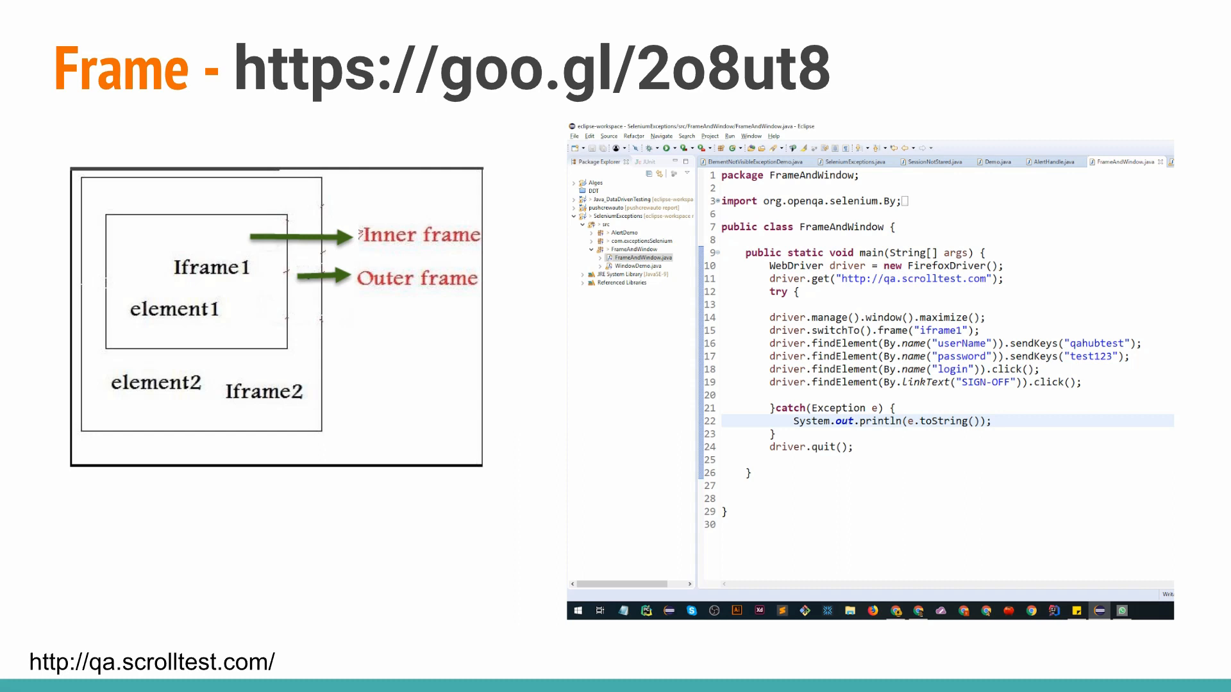
pyautogui.moveTo(180, 231)
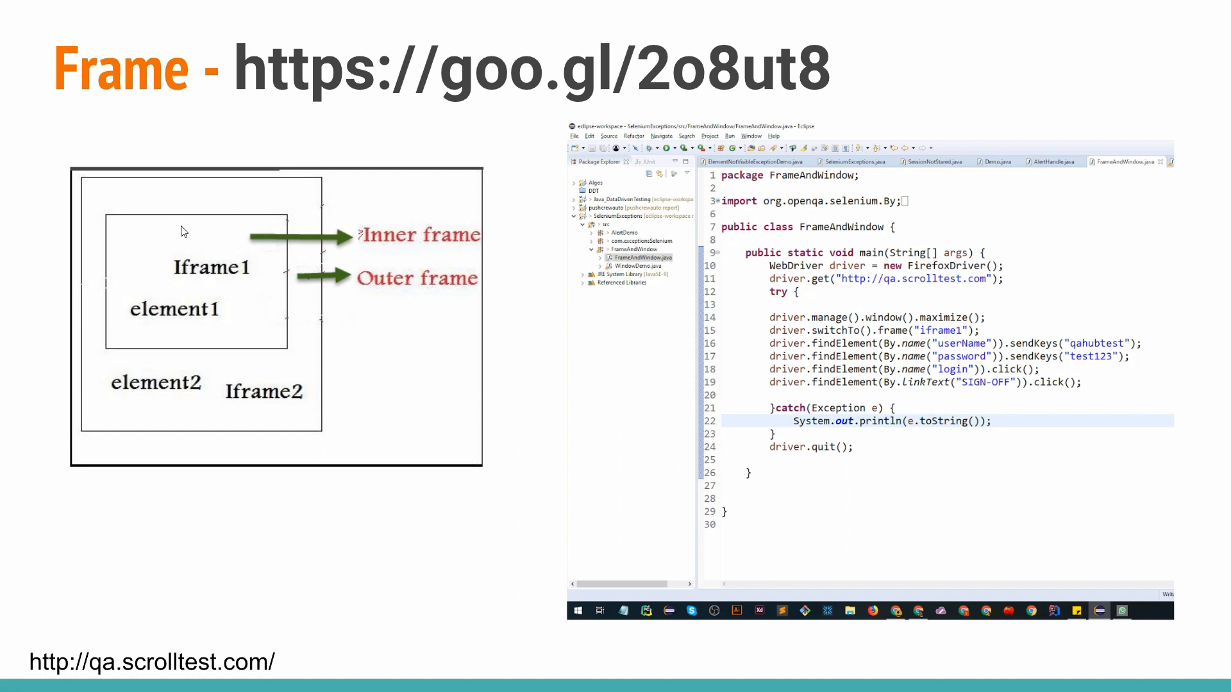
pyautogui.moveTo(352, 256)
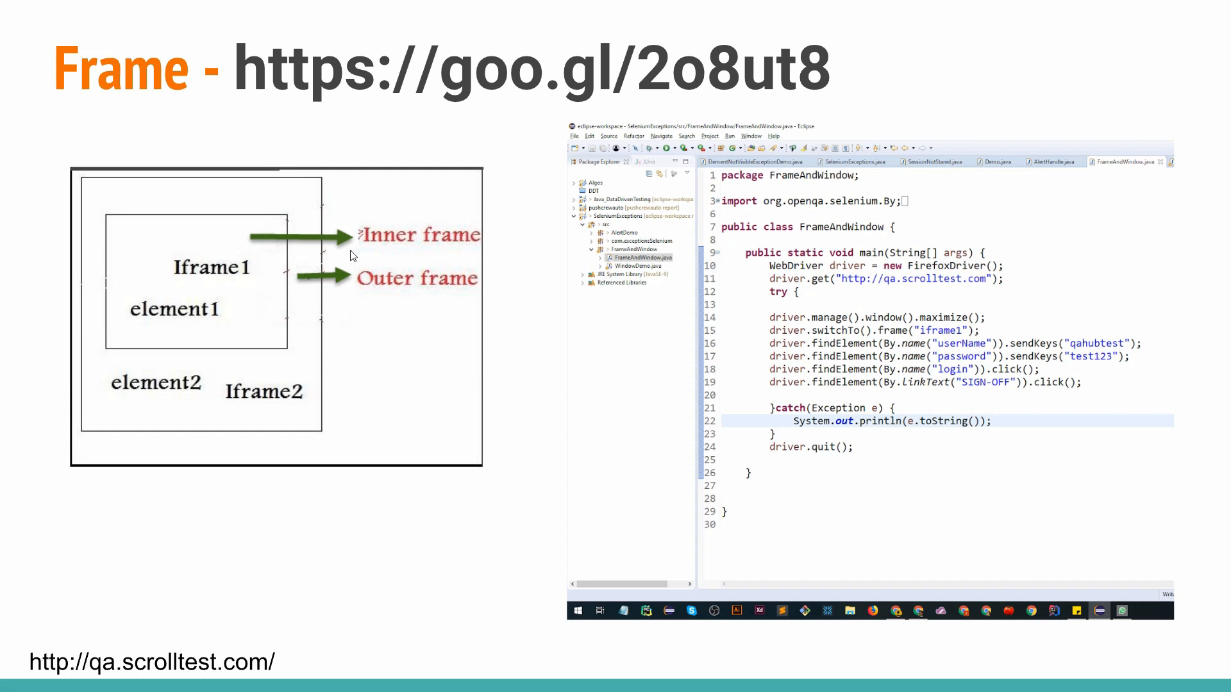
pyautogui.moveTo(378, 296)
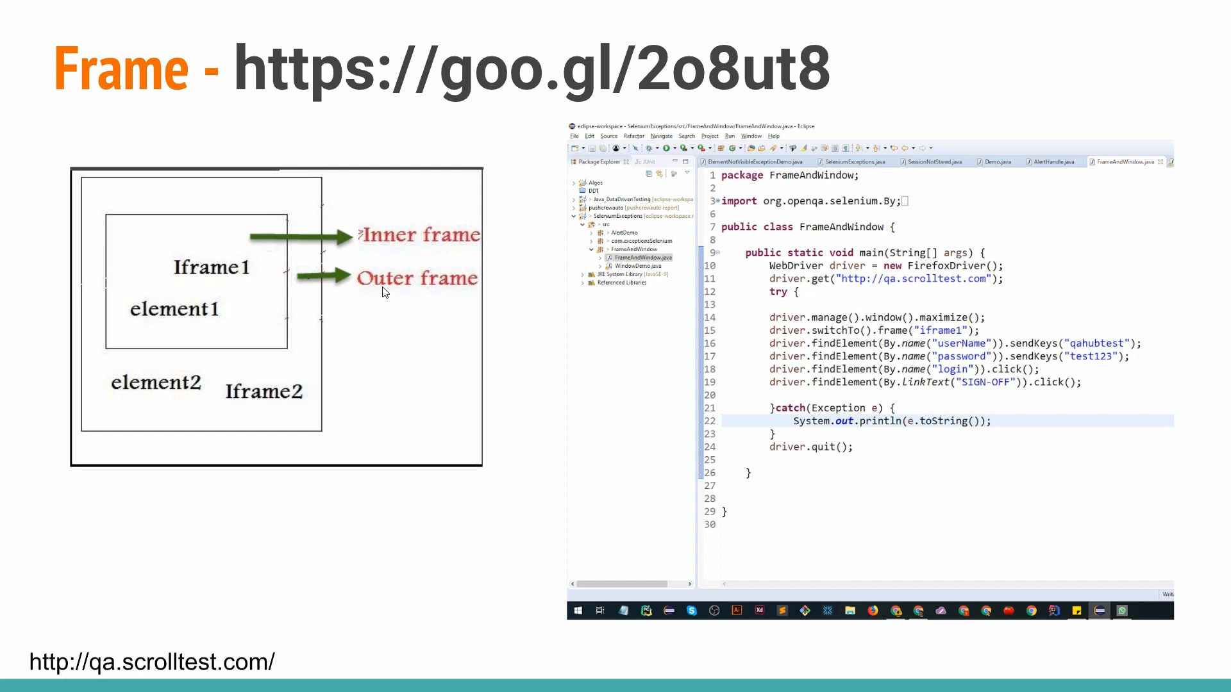
pyautogui.moveTo(317, 268)
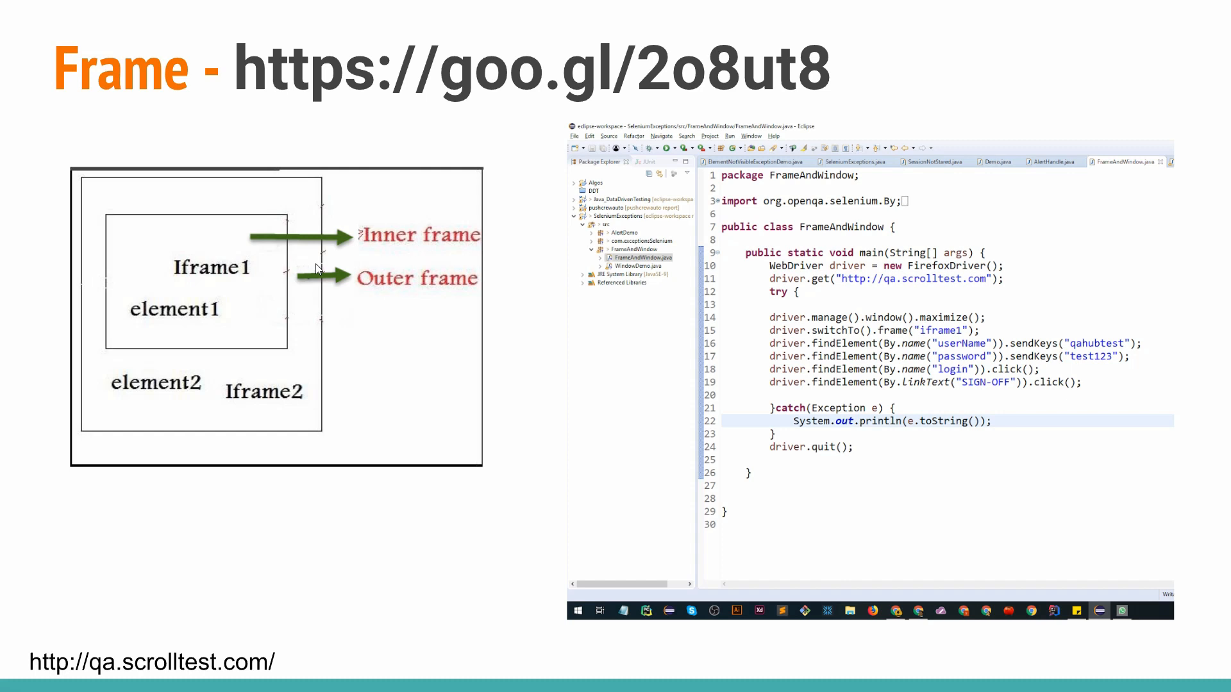
pyautogui.moveTo(387, 306)
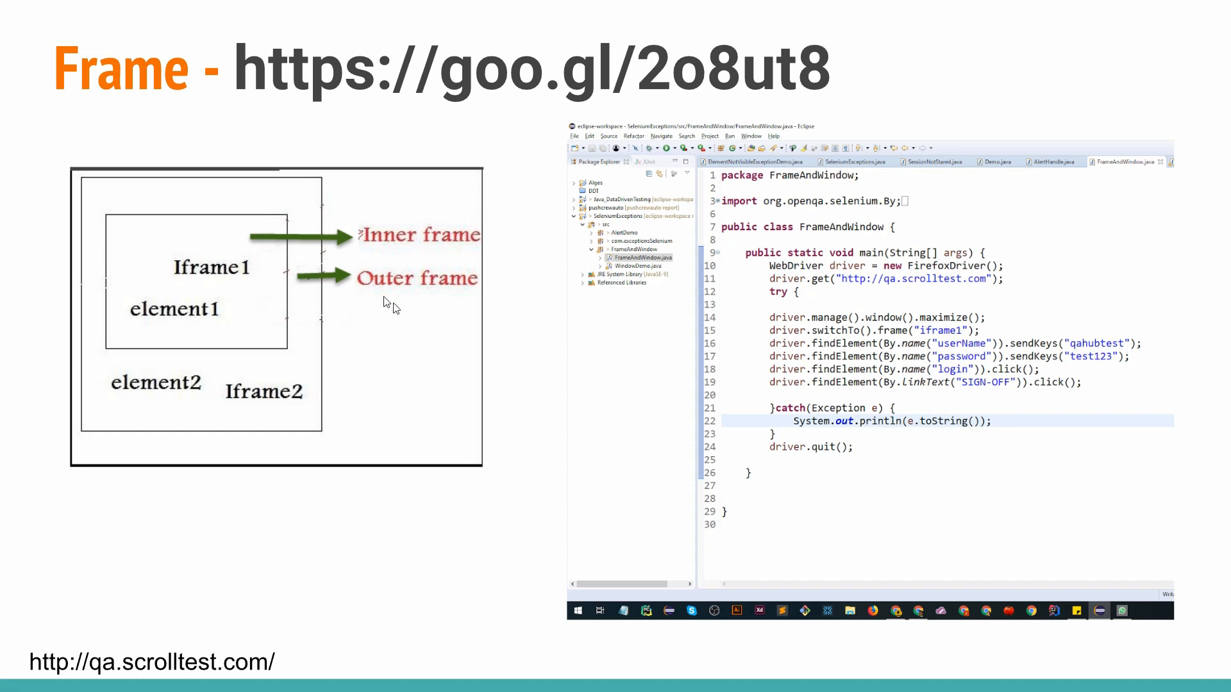
pyautogui.moveTo(1039, 408)
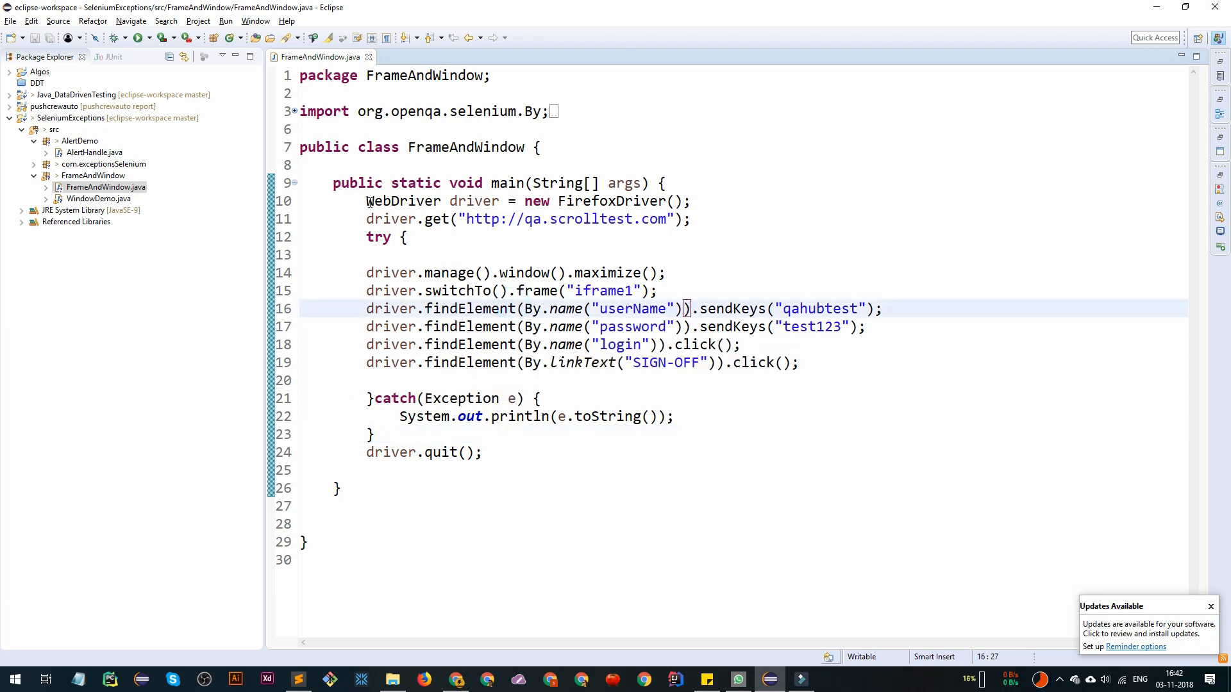
# Step: Highlight the switchTo().frame(iframe1) line and launch FrameAndWindow via Run As > Java Application
pyautogui.tripleClick(520, 200)
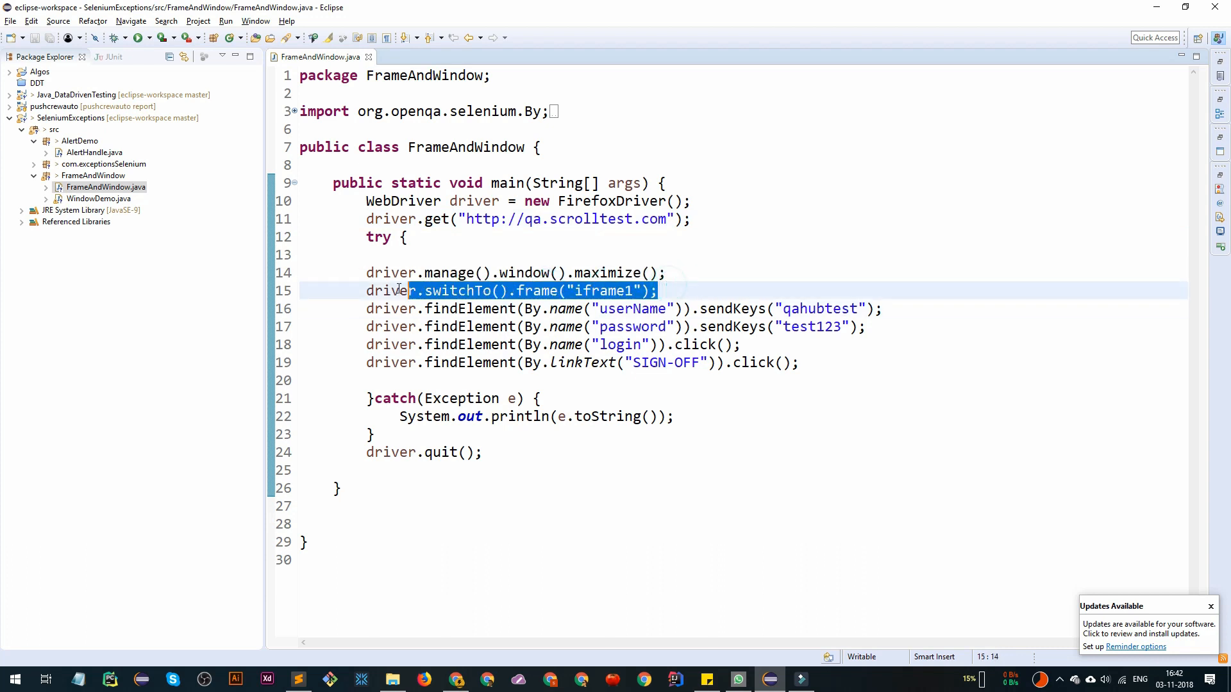
pyautogui.click(825, 308)
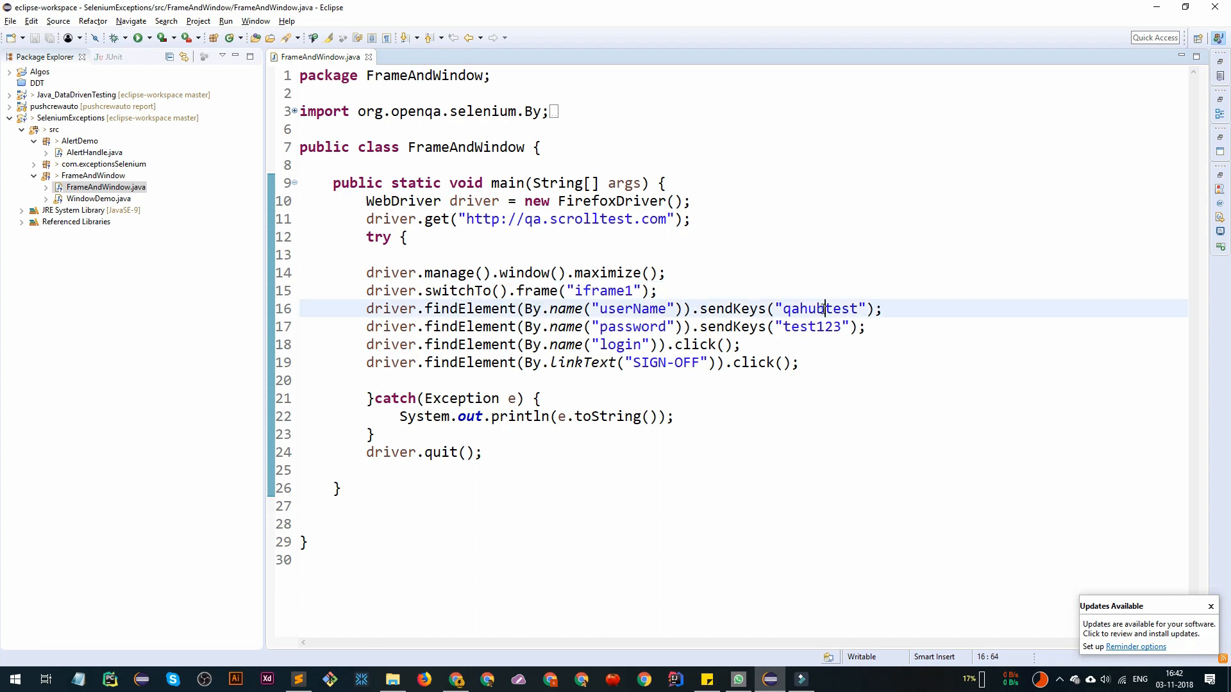
pyautogui.click(644, 345)
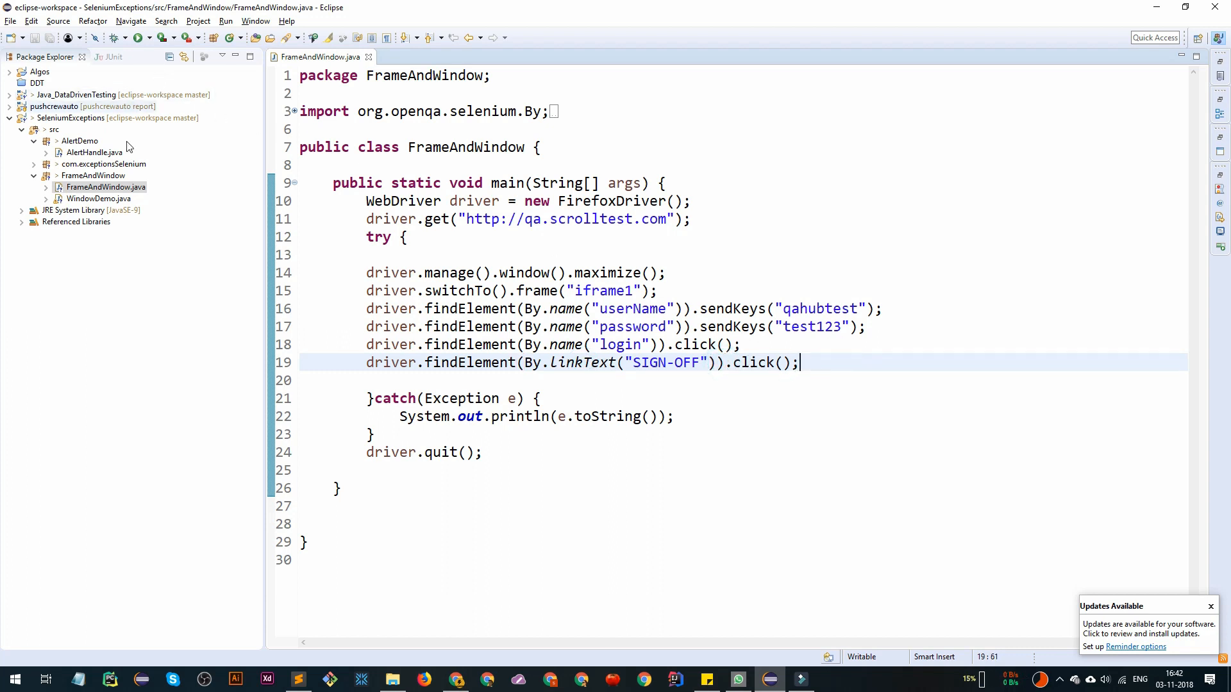
pyautogui.rightClick(105, 188)
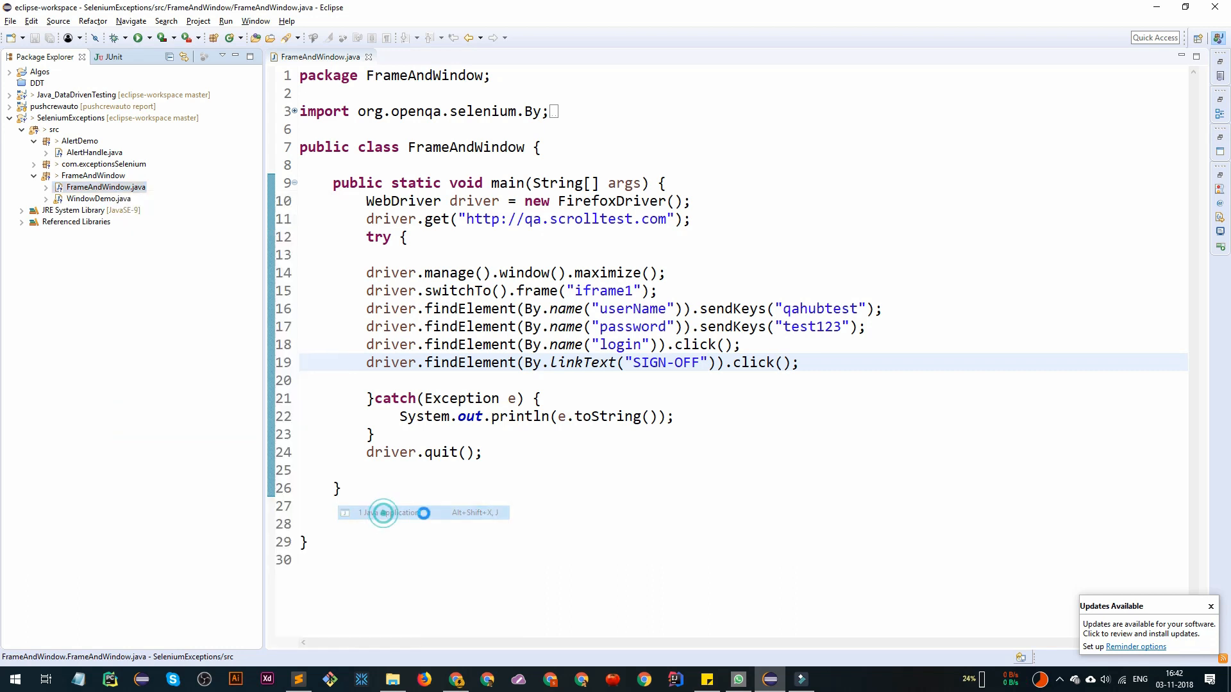
pyautogui.click(385, 512)
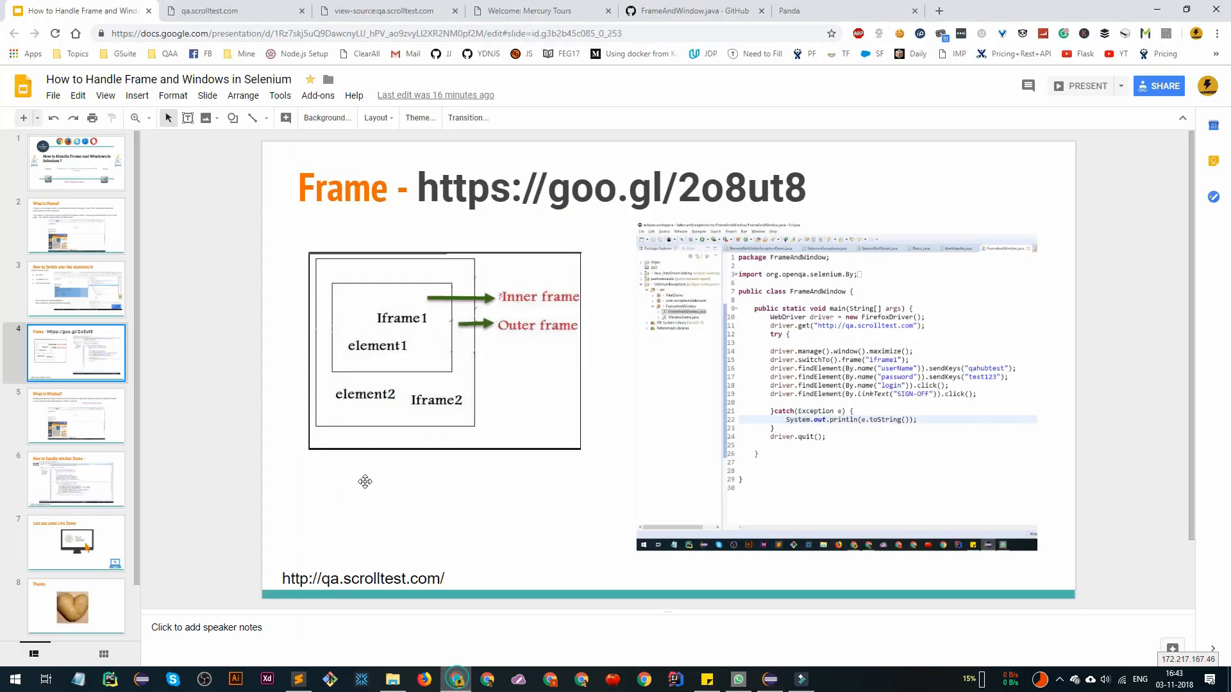
# Step: Present the Frame slide full screen again before moving to 'What is Window?'
pyautogui.click(1079, 84)
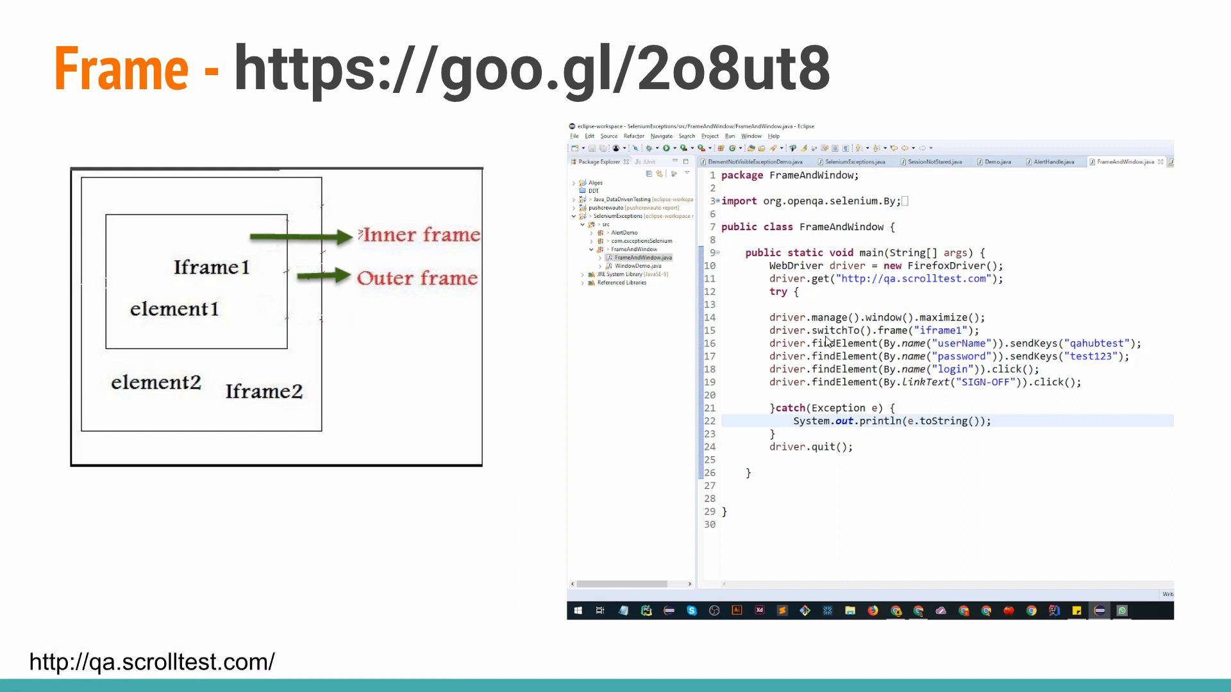
pyautogui.moveTo(887, 344)
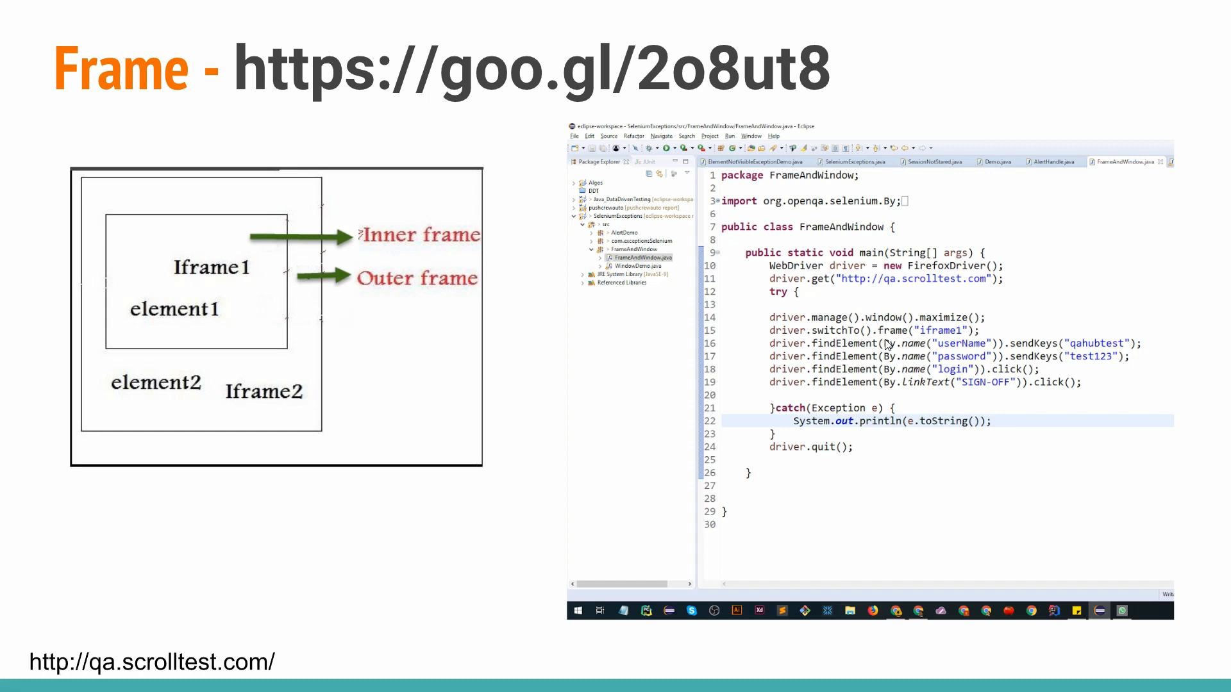
pyautogui.moveTo(359, 315)
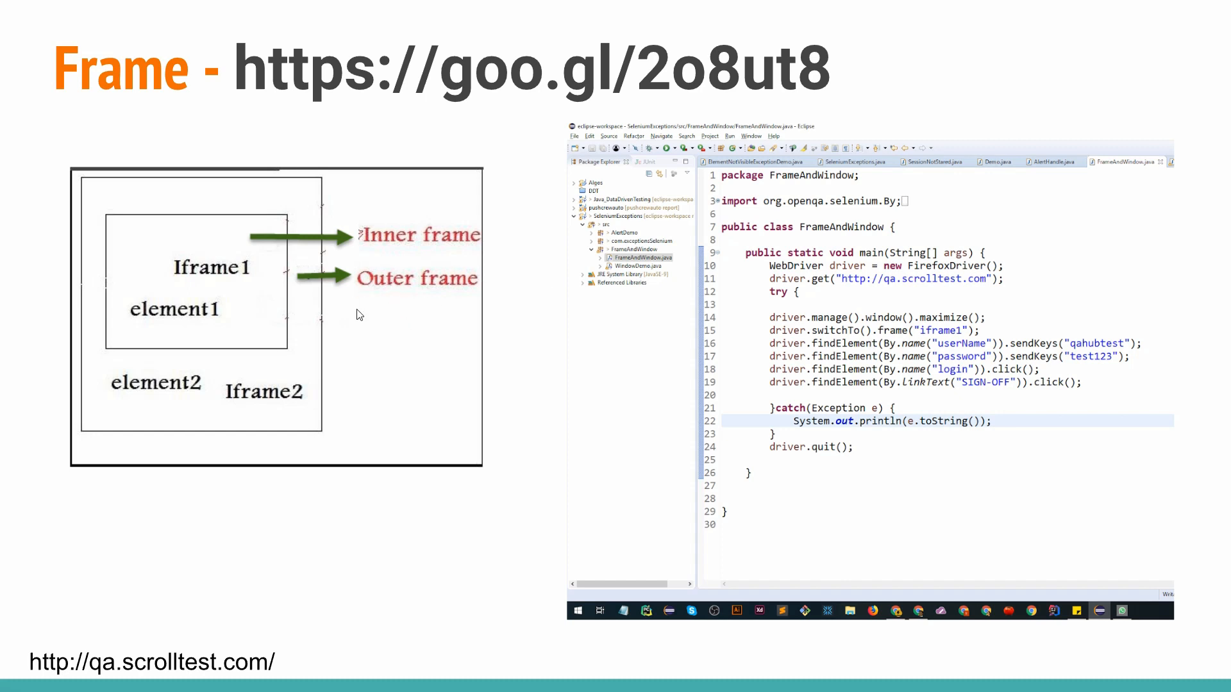
pyautogui.moveTo(395, 307)
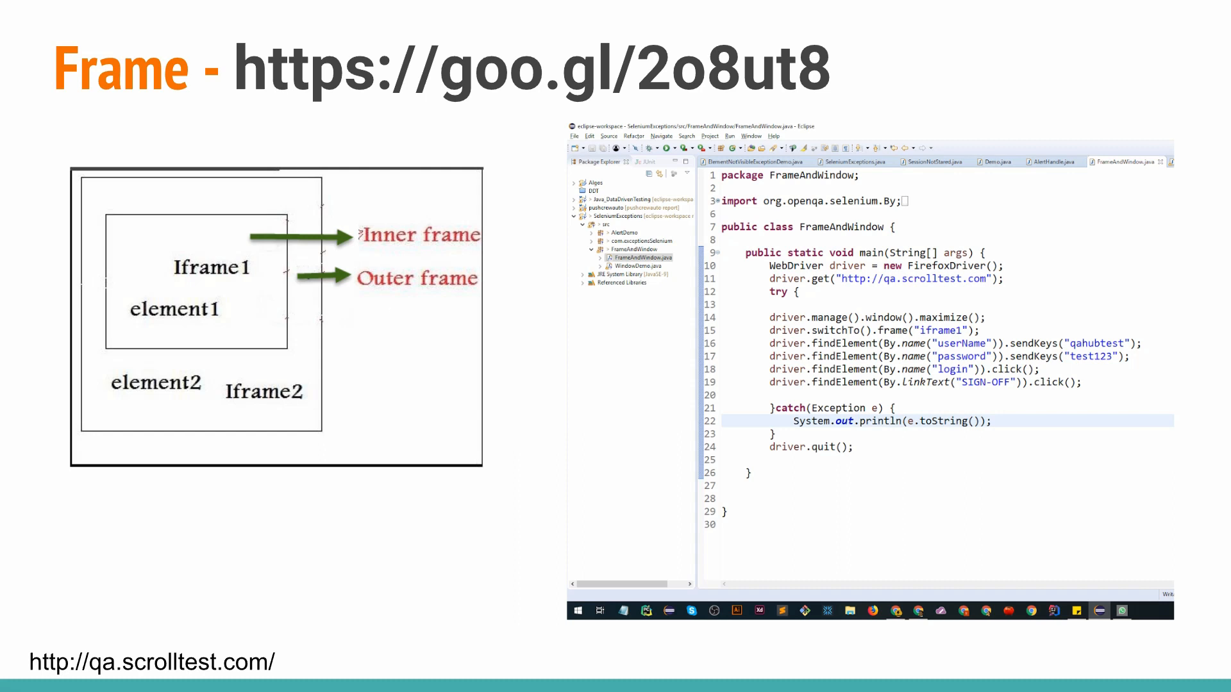
pyautogui.moveTo(1097, 397)
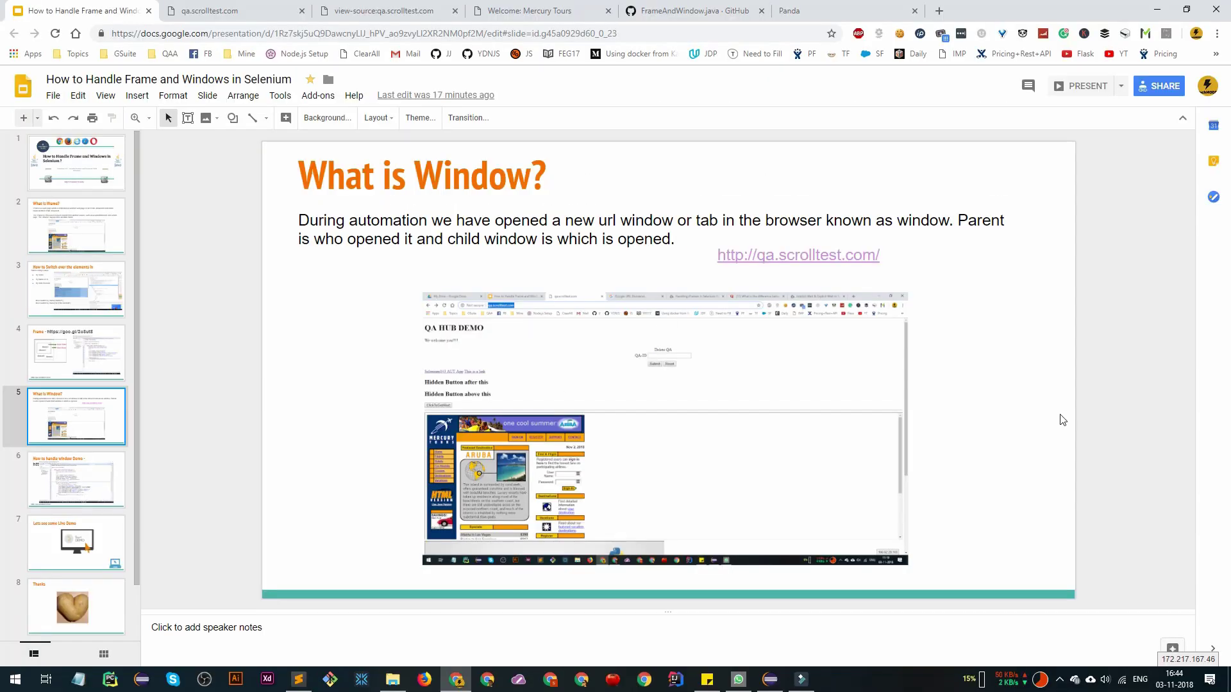
# Step: Open the Selenium143 AUT App link on the demo page so Mercury Tours opens in a new tab, then return to Slides
pyautogui.click(205, 11)
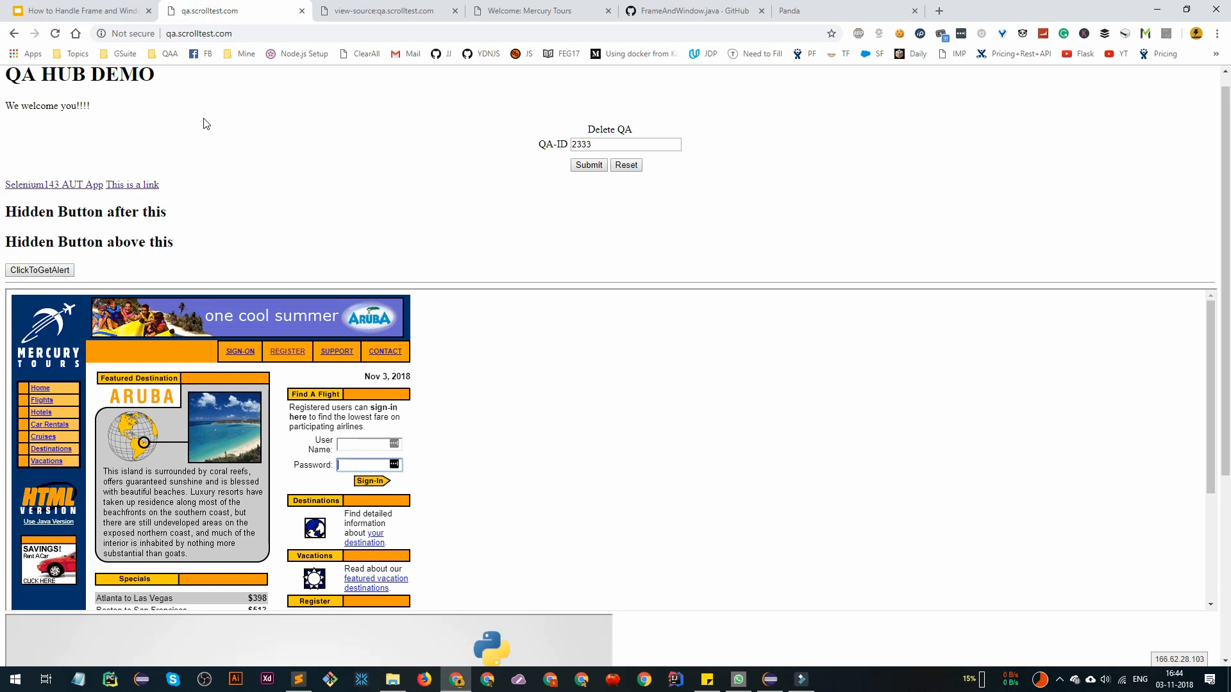
pyautogui.click(258, 169)
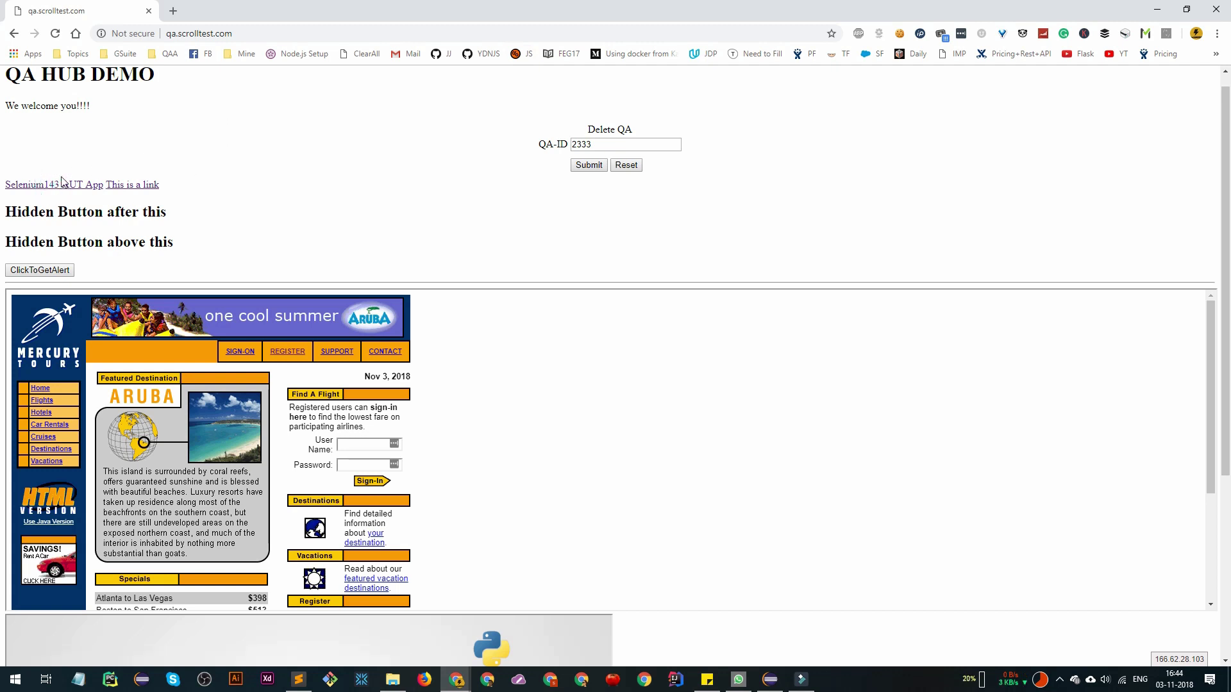
pyautogui.click(54, 184)
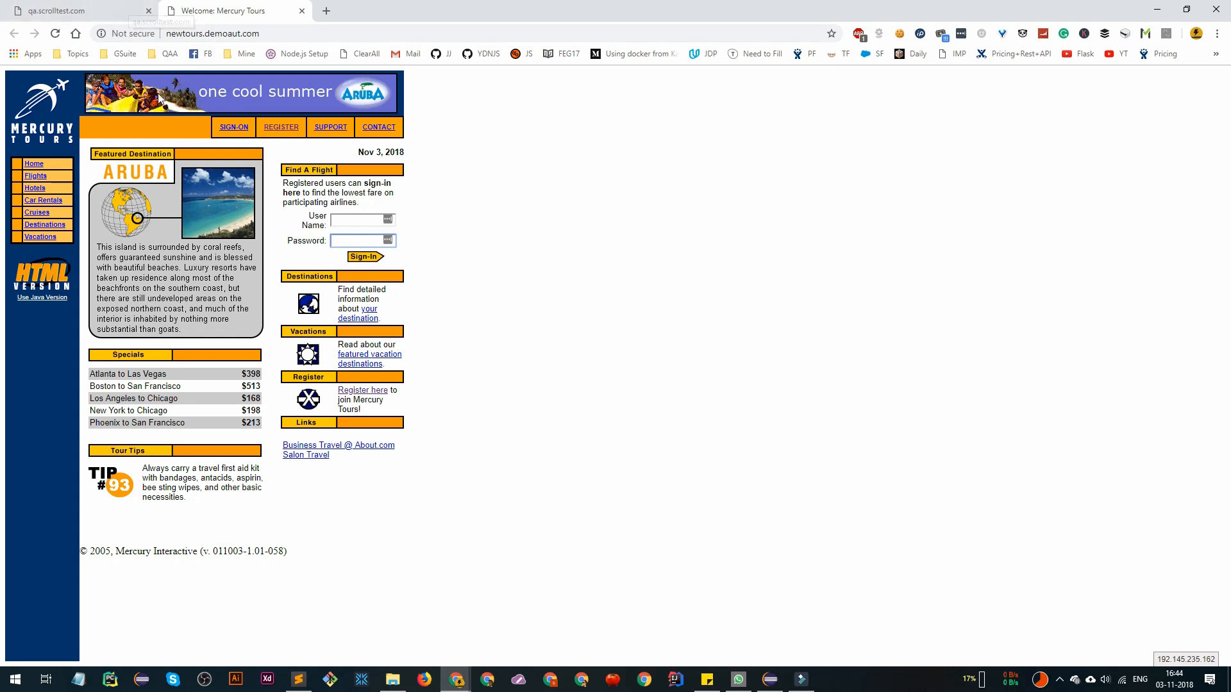
pyautogui.click(58, 10)
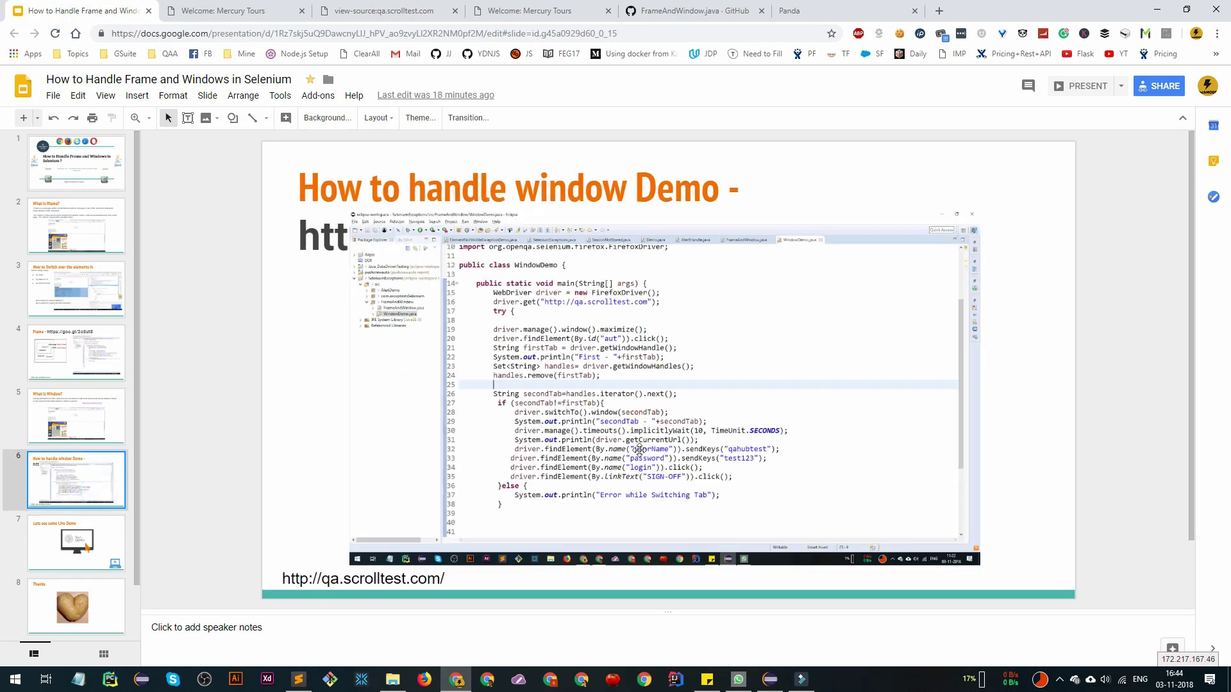
# Step: Move the Eclipse code screenshot below the title so the goo.gl link on the window demo slide is visible
pyautogui.click(1079, 85)
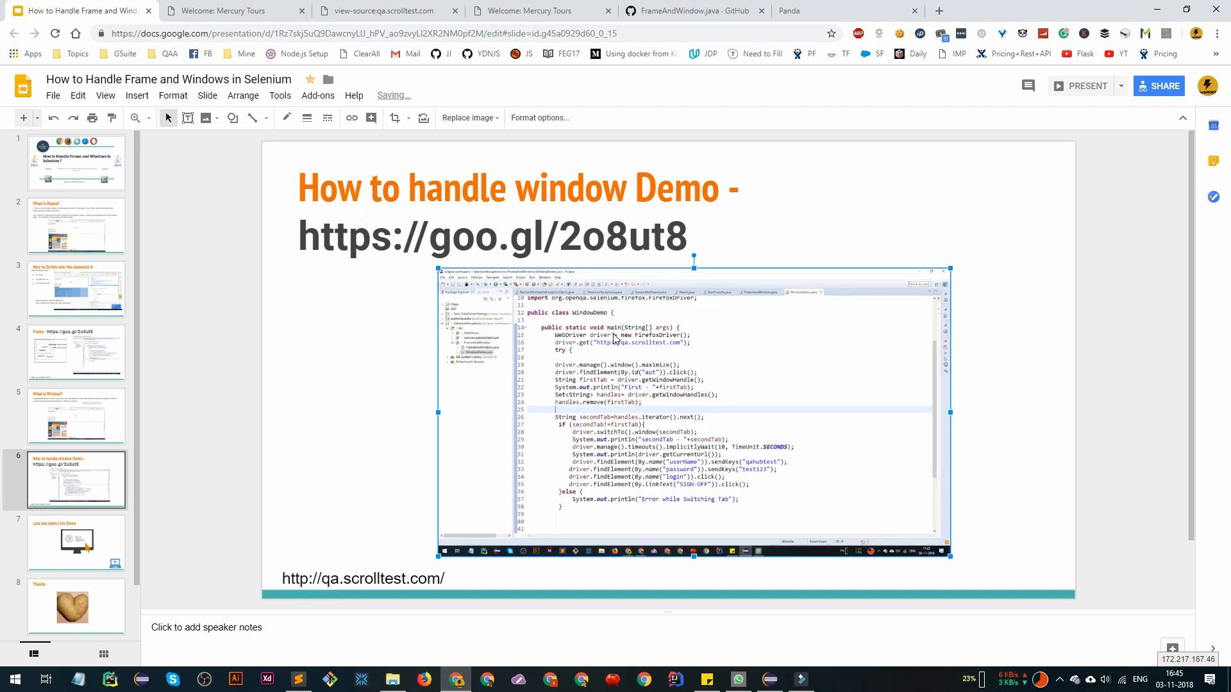
pyautogui.click(768, 679)
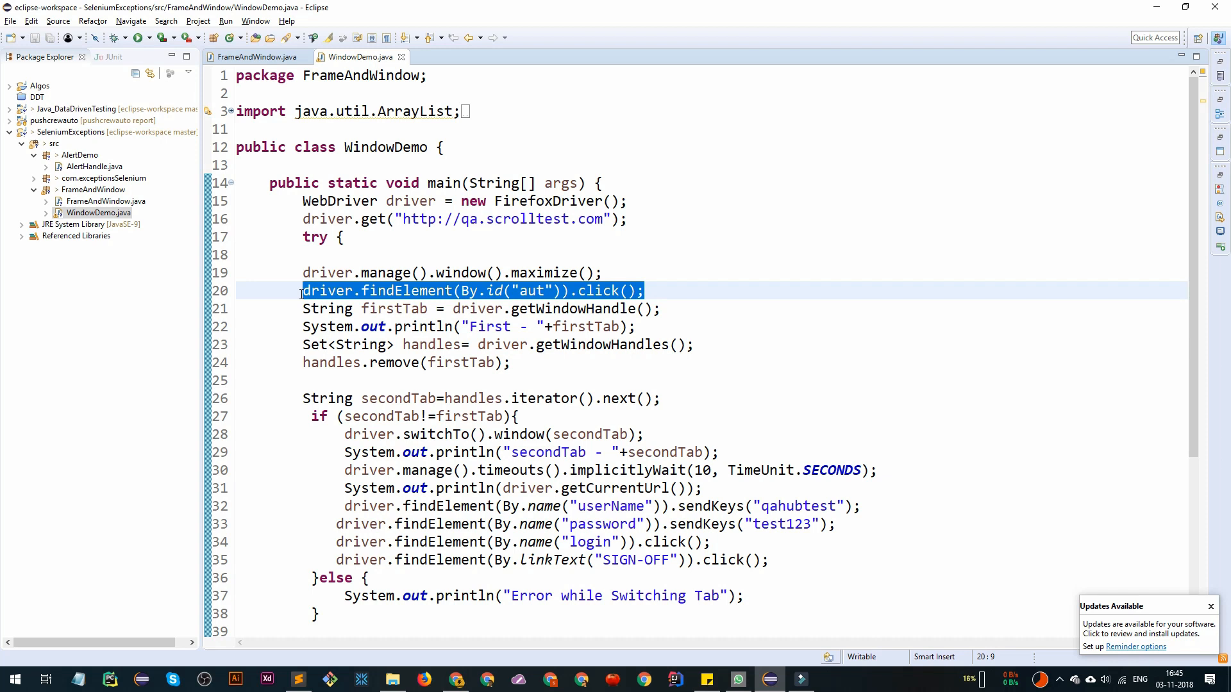
# Step: Inspect the app link (id 'aut', target _blank) in DevTools and open Selenium143 AUT App in a new tab
pyautogui.click(402, 308)
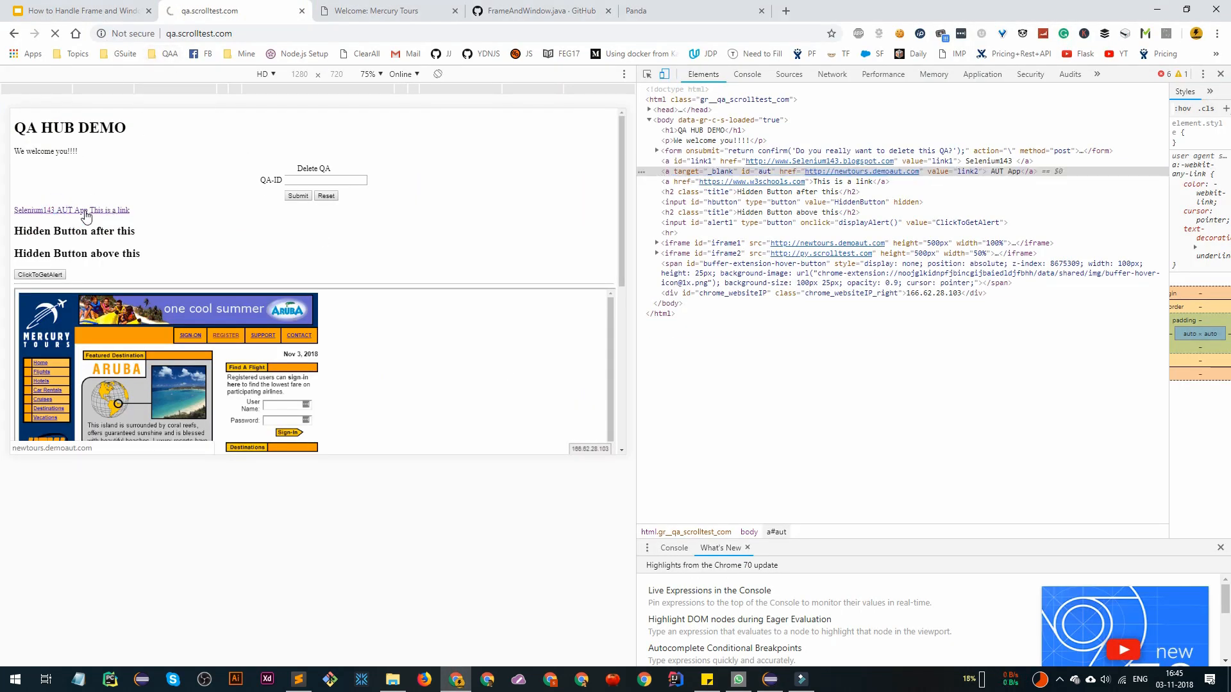
pyautogui.click(36, 210)
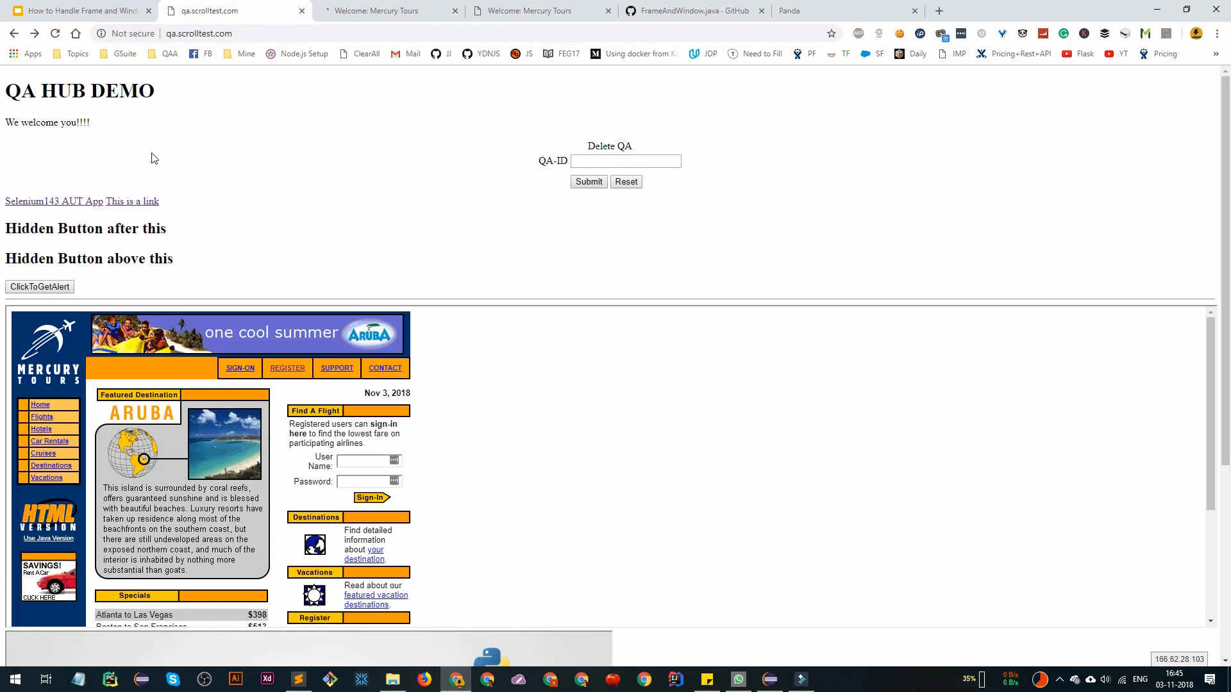
# Step: View the newly opened Mercury Tours tab in Chrome, then return to WindowDemo.java in Eclipse
pyautogui.click(384, 10)
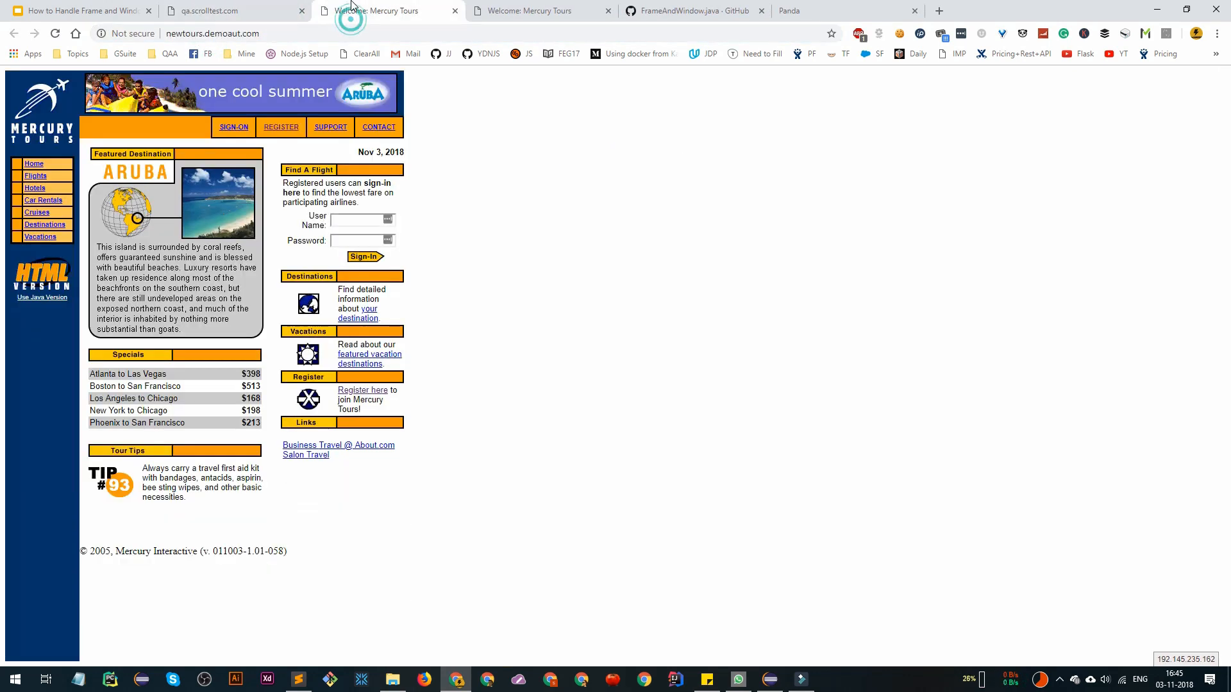
pyautogui.click(218, 10)
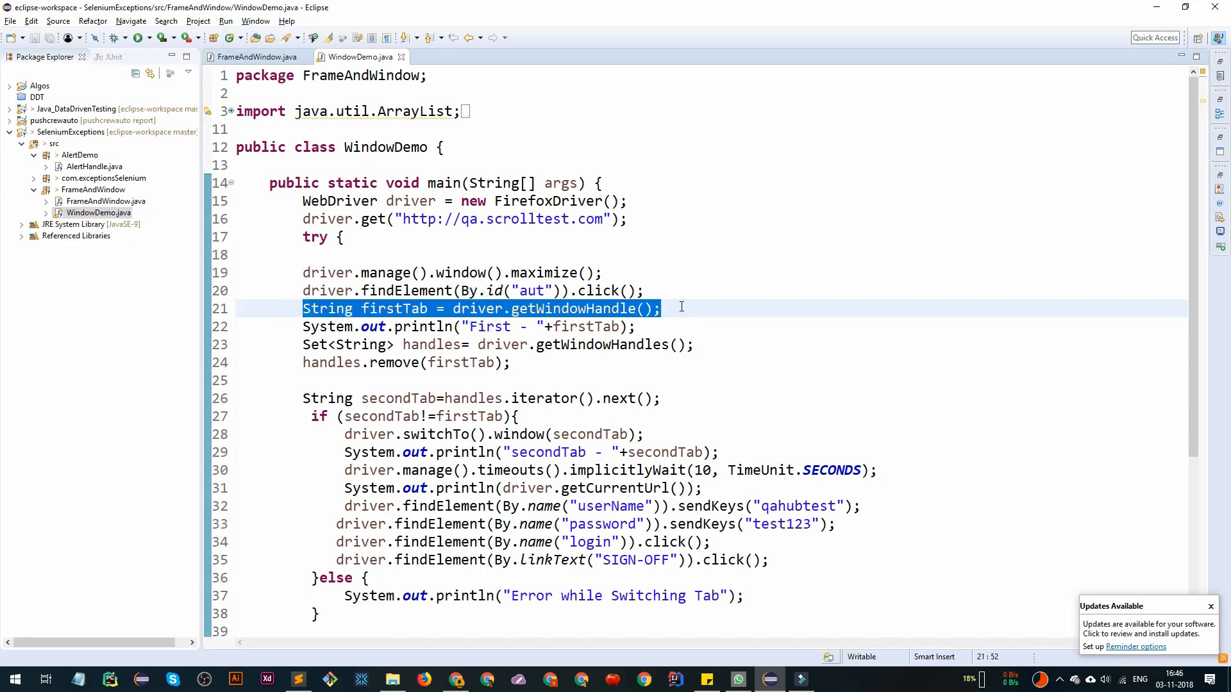
pyautogui.moveTo(585, 327)
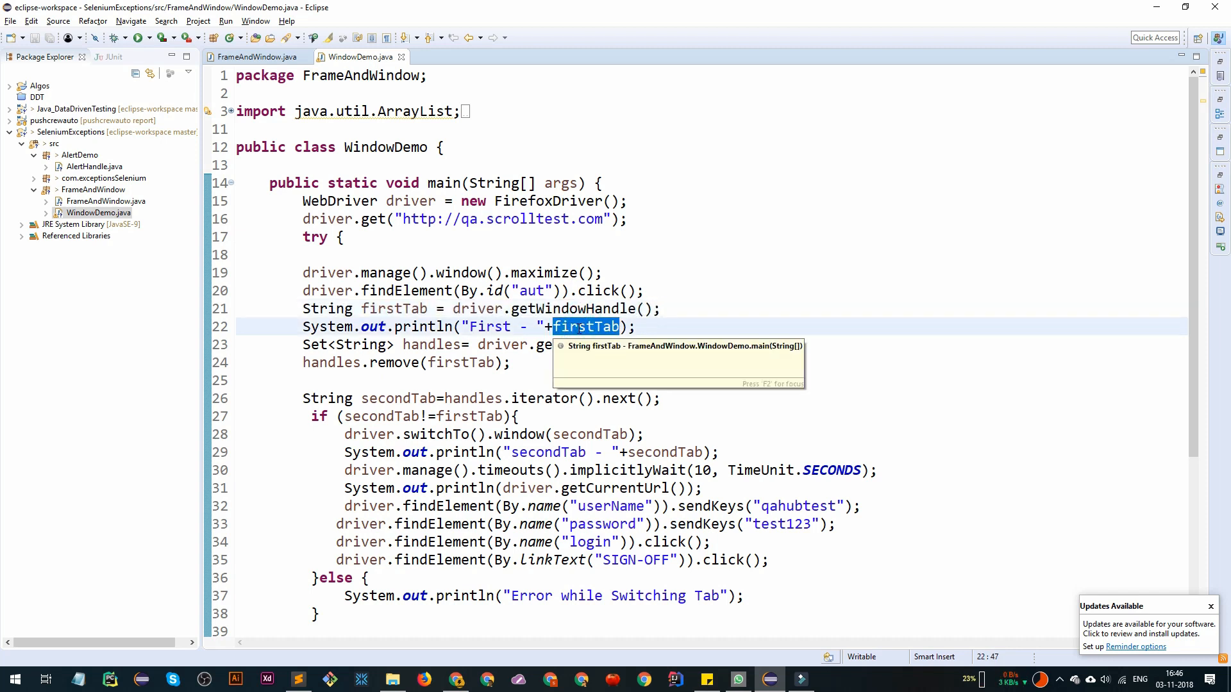
# Step: Highlight the getWindowHandles, remove, iterator and current-URL print lines in WindowDemo.java
pyautogui.click(438, 345)
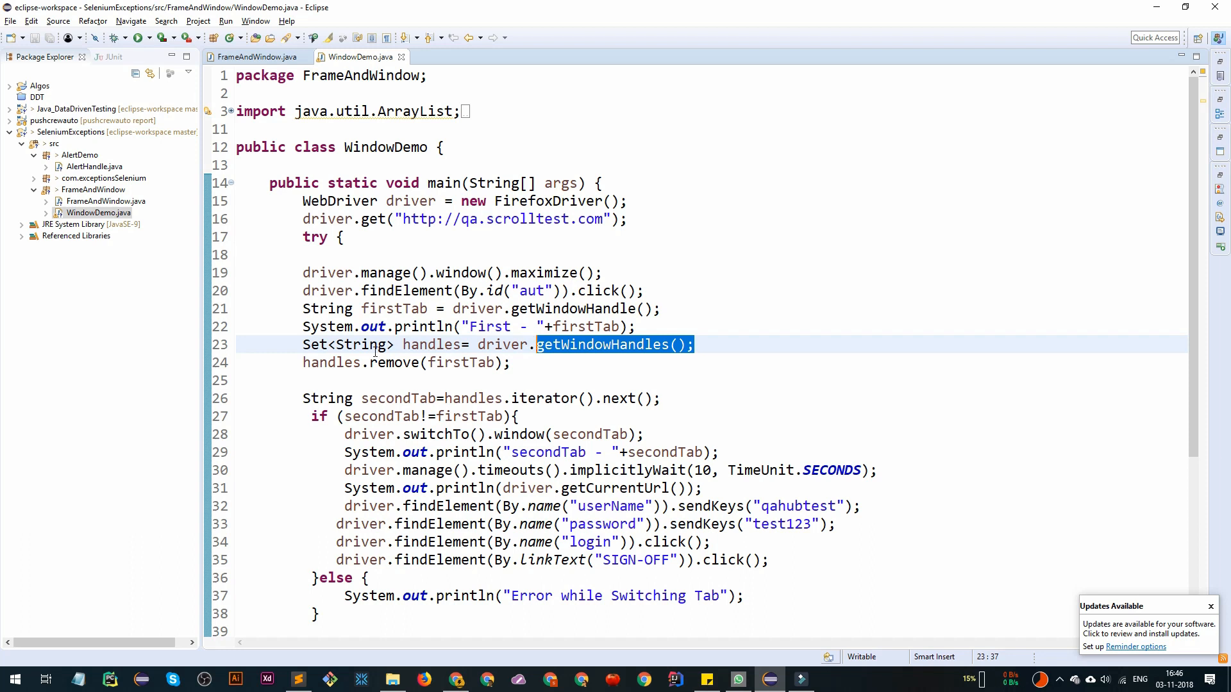
pyautogui.click(385, 343)
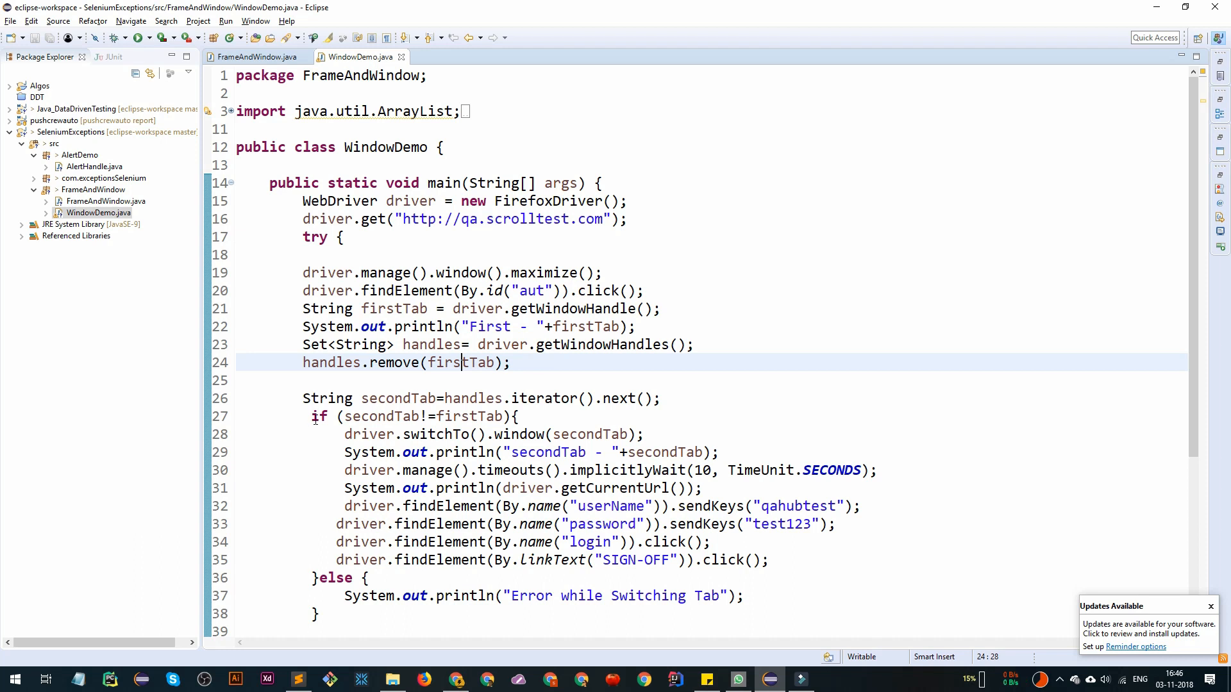
pyautogui.moveTo(445, 397); pyautogui.dragTo(662, 397)
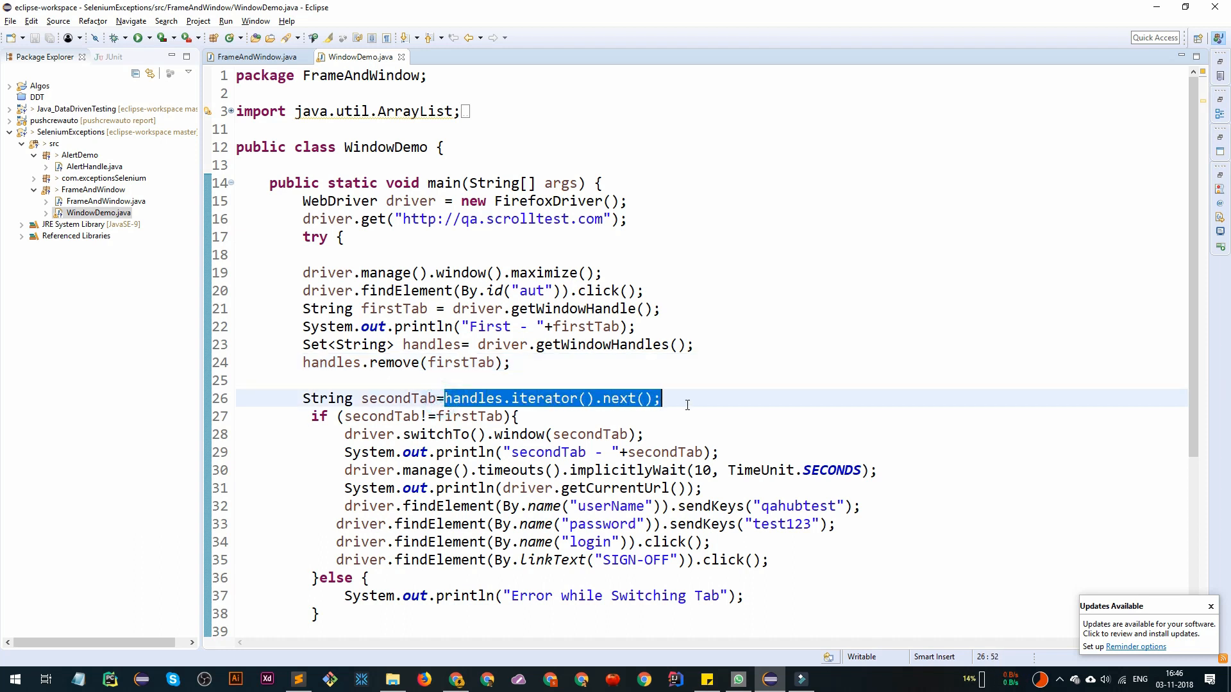
pyautogui.doubleClick(397, 397)
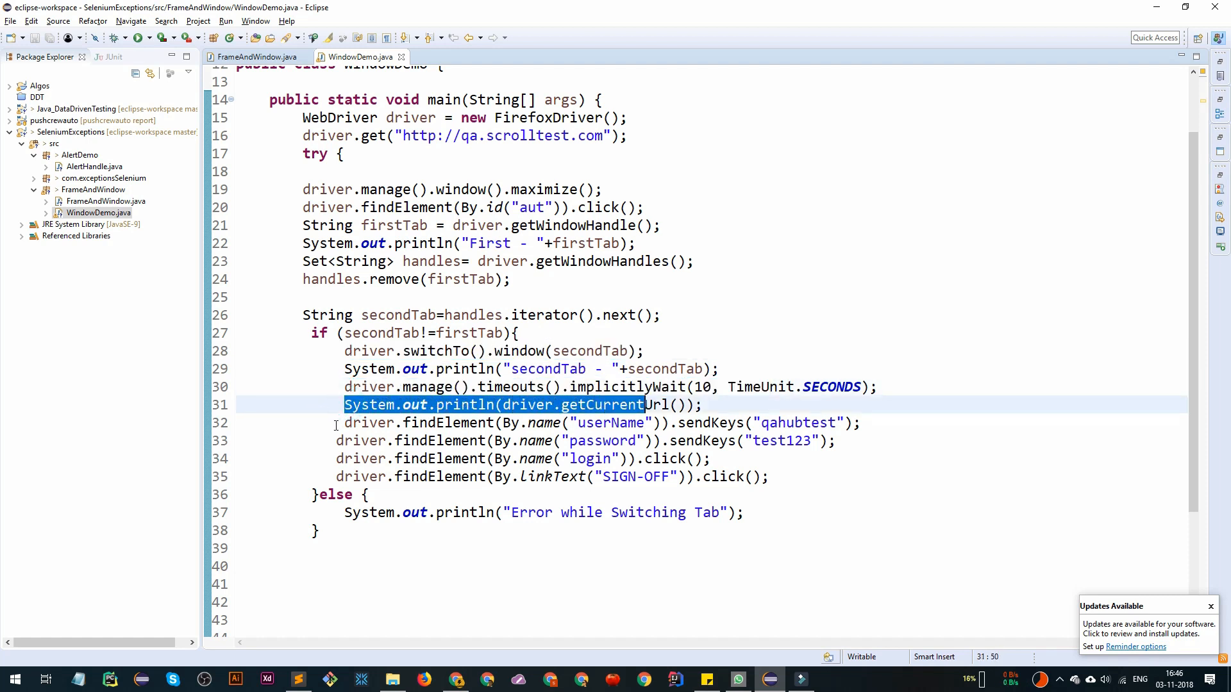
pyautogui.moveTo(345, 422); pyautogui.dragTo(678, 439)
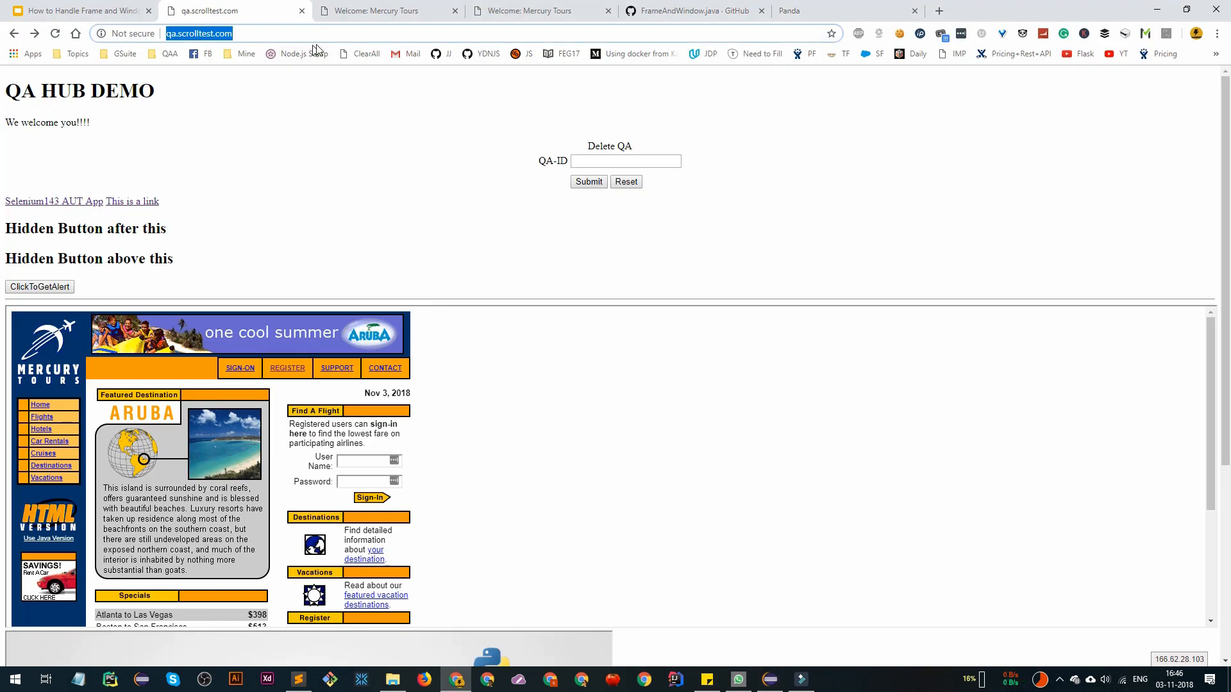
# Step: Compare the Mercury Tours login form with the sendKeys username and password lines in WindowDemo.java
pyautogui.click(391, 10)
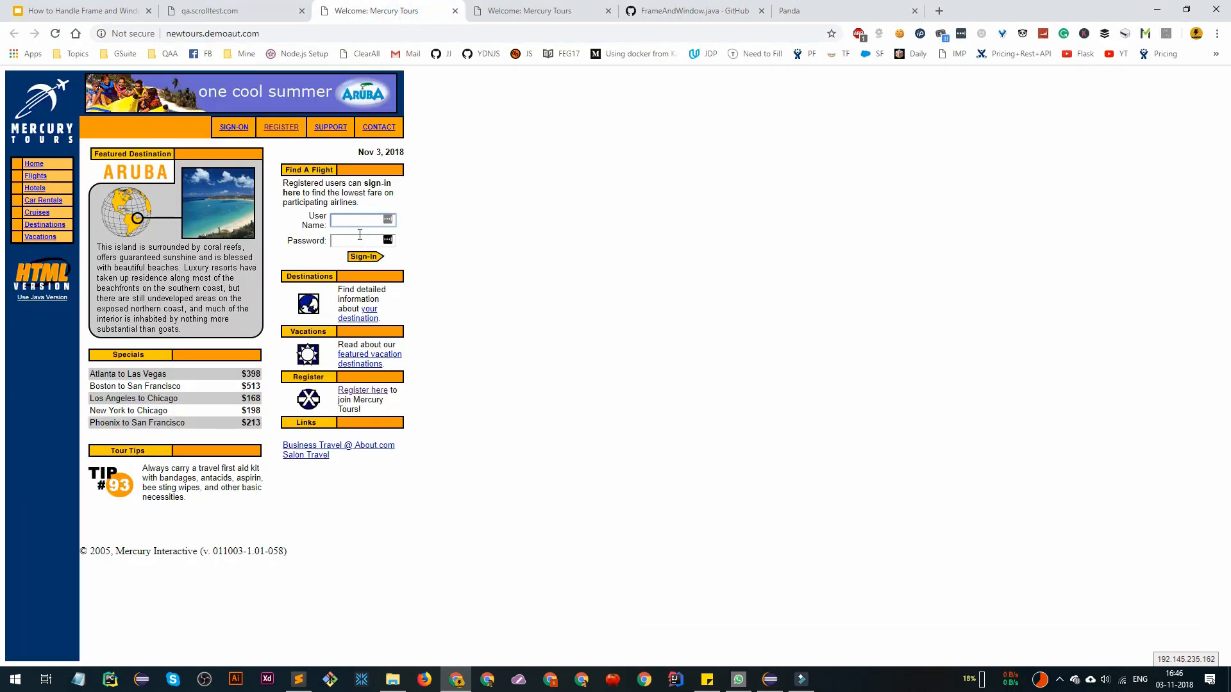
pyautogui.click(359, 241)
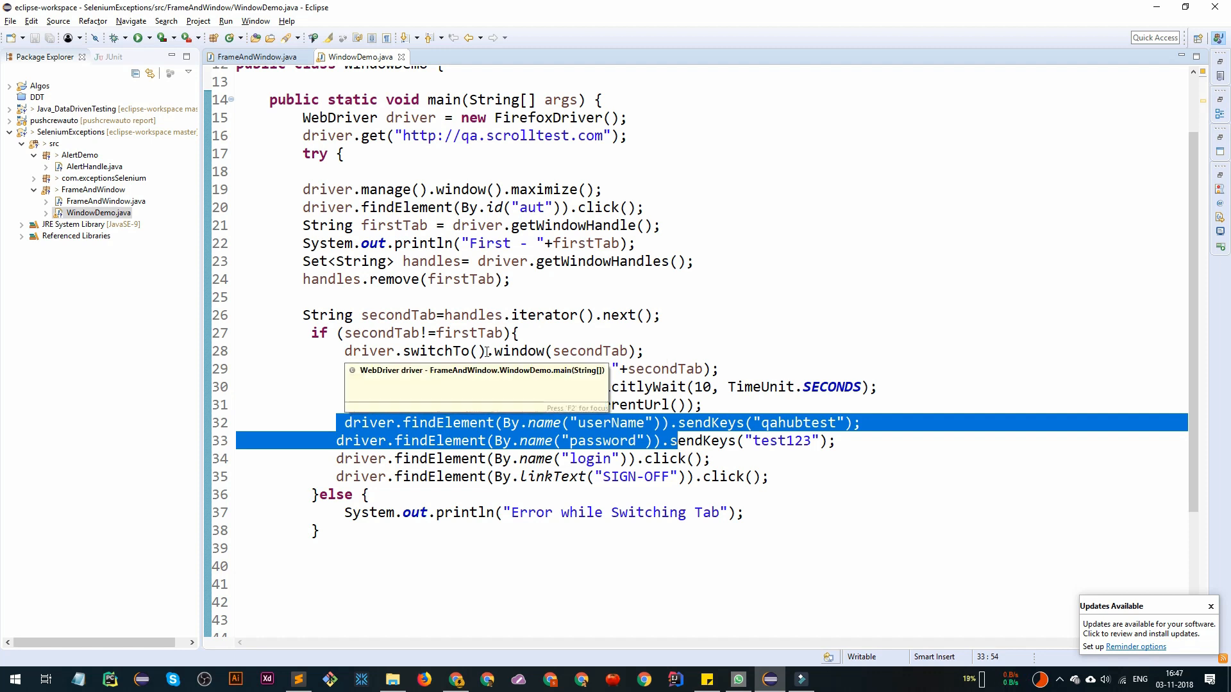
pyautogui.doubleClick(393, 224)
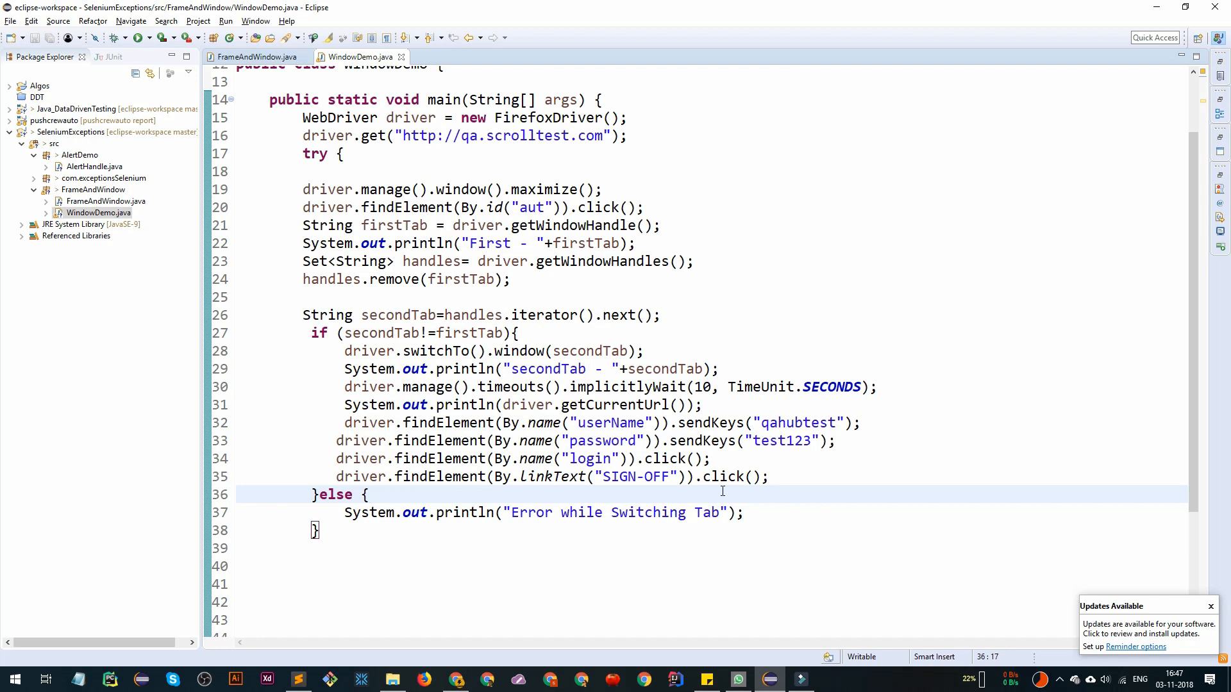
pyautogui.click(370, 495)
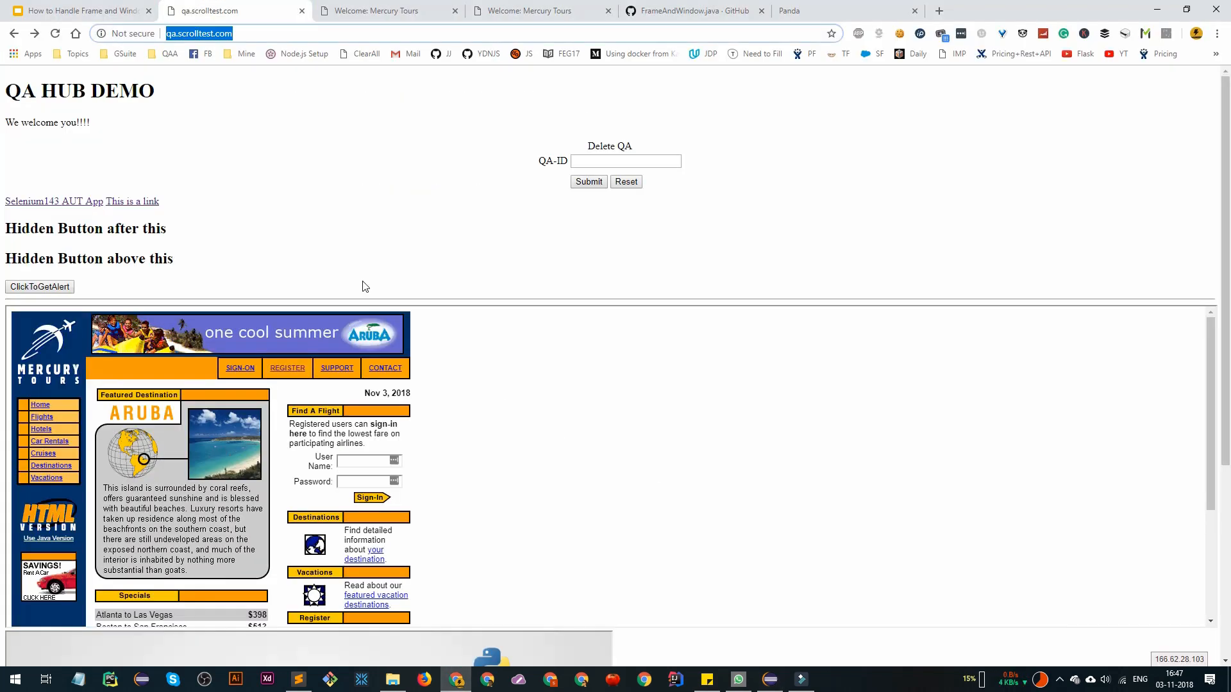
pyautogui.moveTo(254, 169)
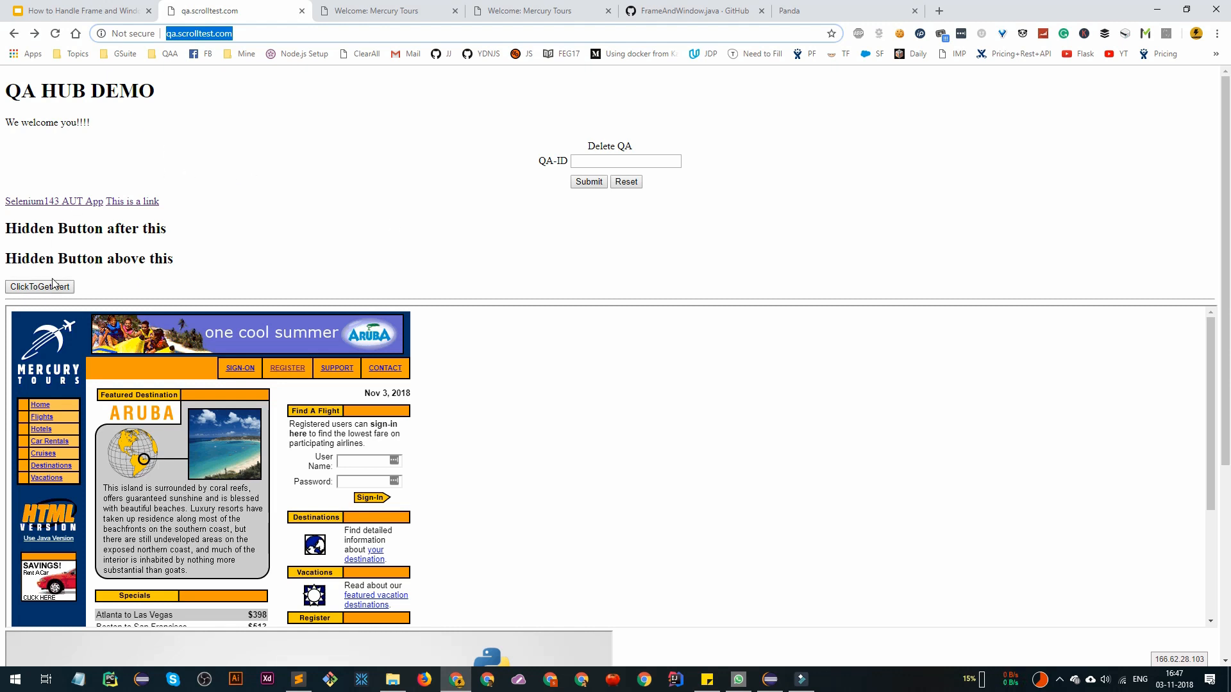
pyautogui.moveTo(48, 210)
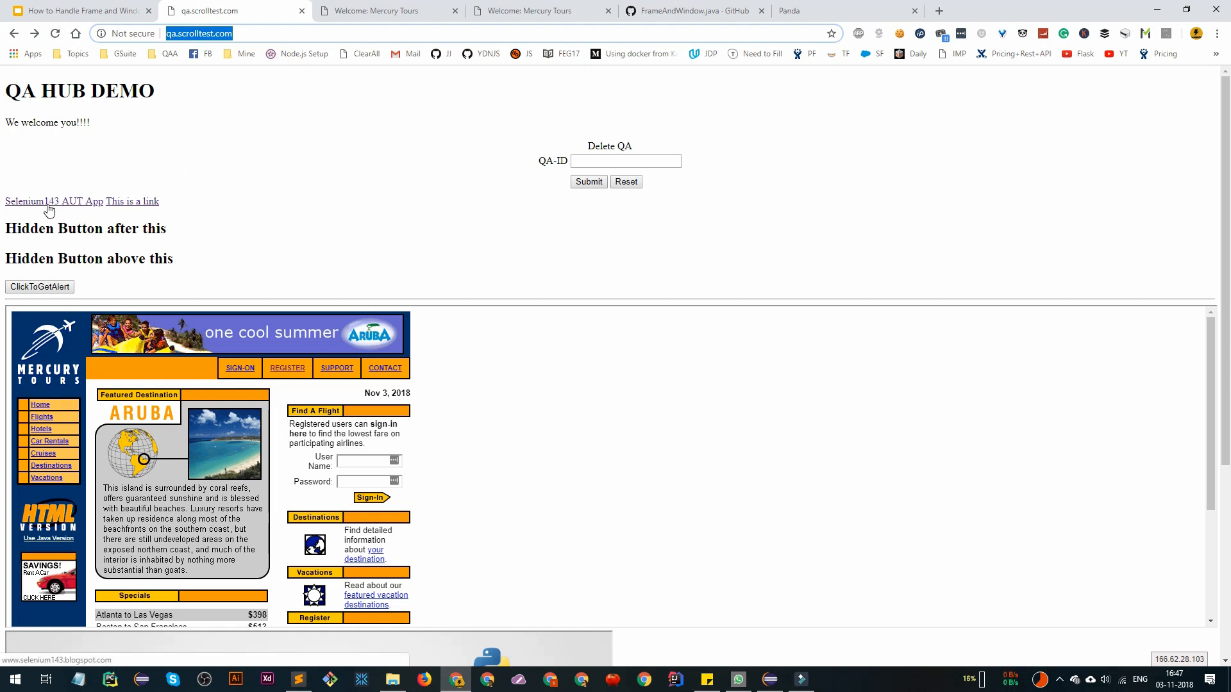
# Step: Revisit the Mercury Tours tab once more and return to the WindowDemo code in Eclipse
pyautogui.click(391, 10)
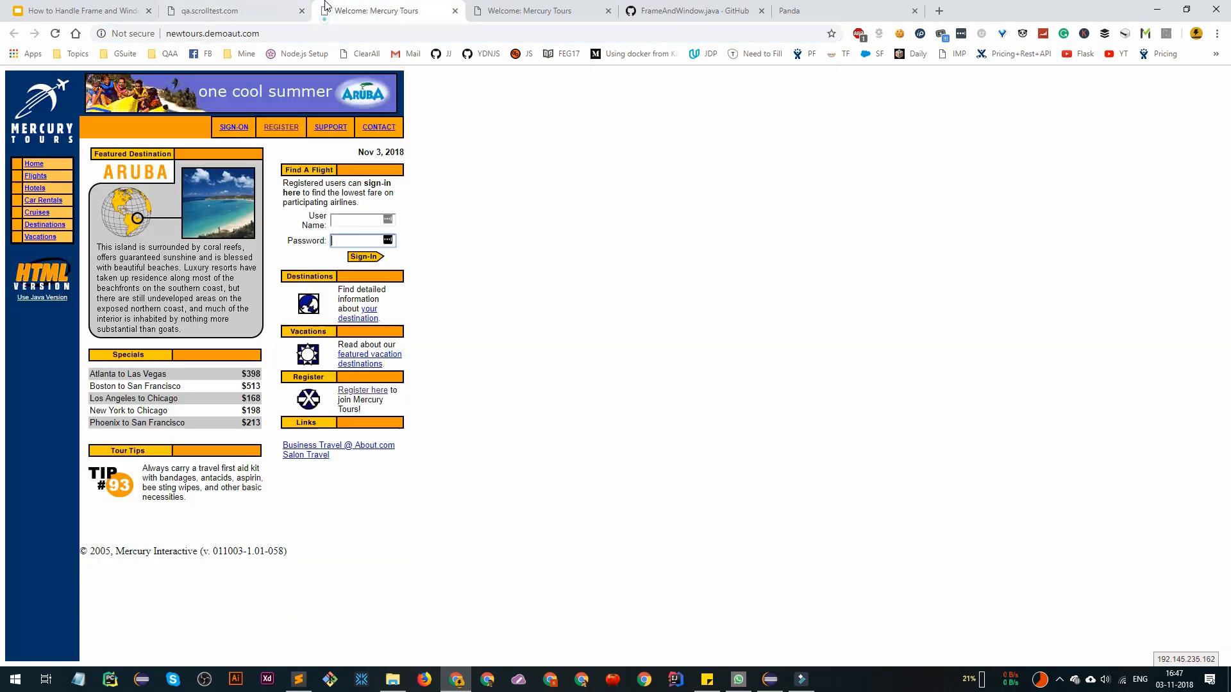
pyautogui.click(224, 10)
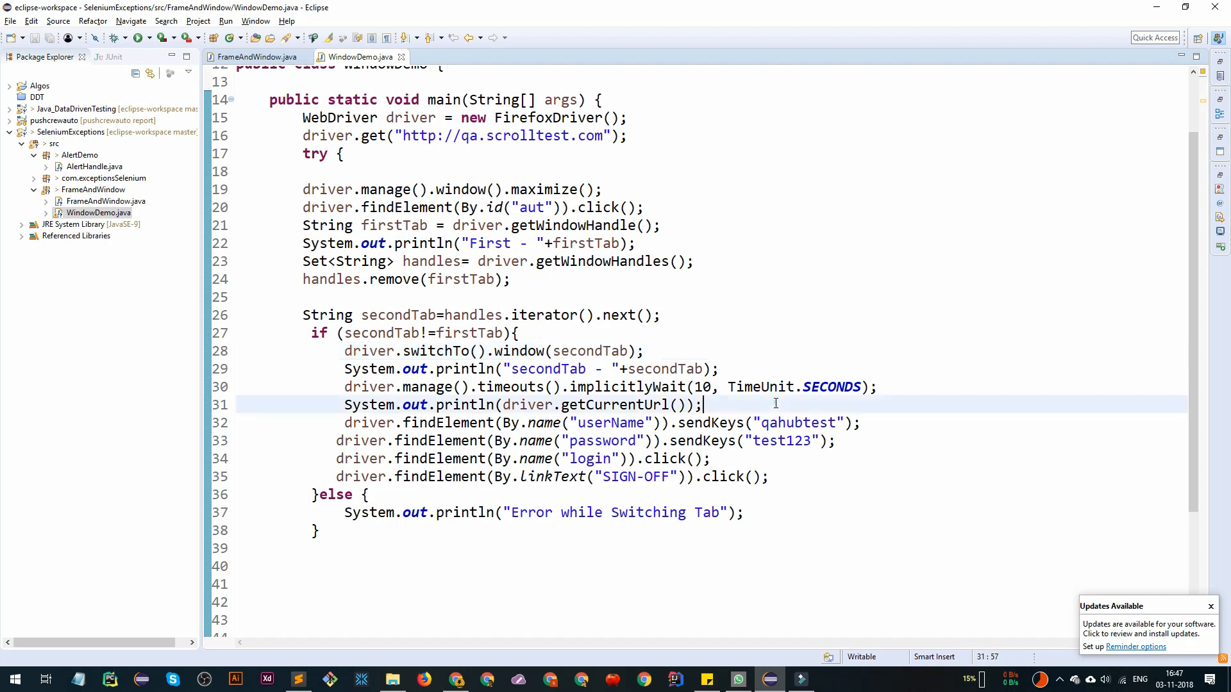
# Step: Run WindowDemo.java as a Java Application and view the printed First and secondTab handles in the Console
pyautogui.click(97, 213)
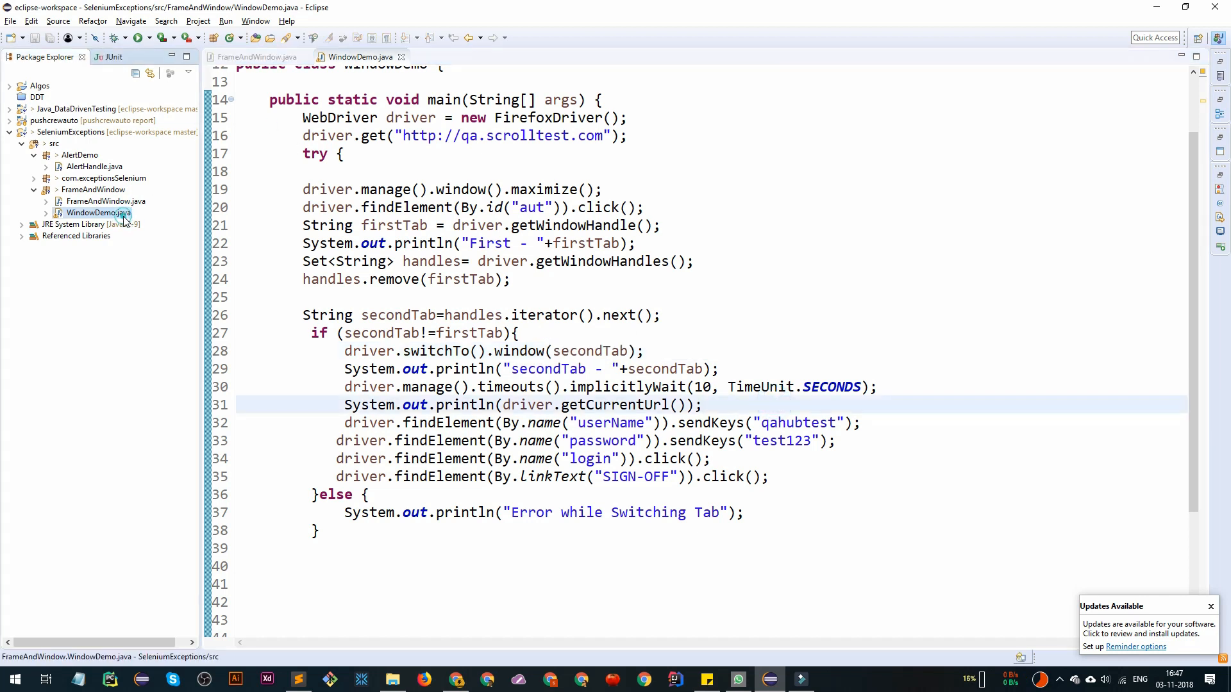
pyautogui.rightClick(96, 213)
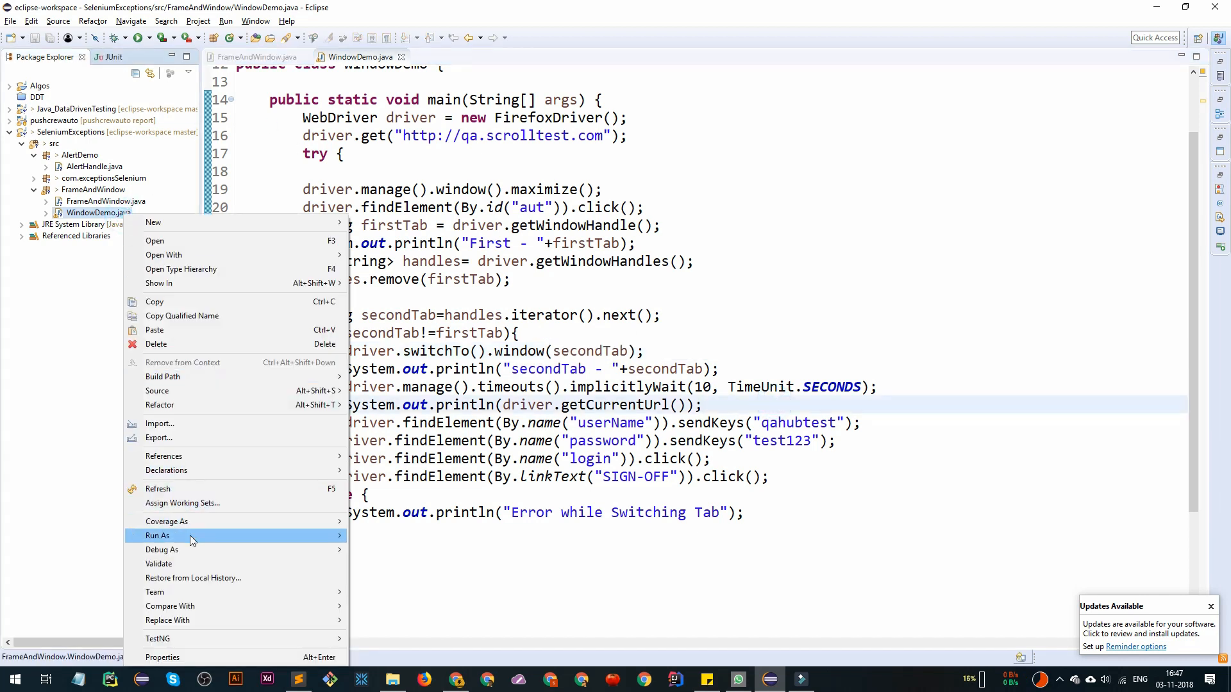
pyautogui.click(534, 513)
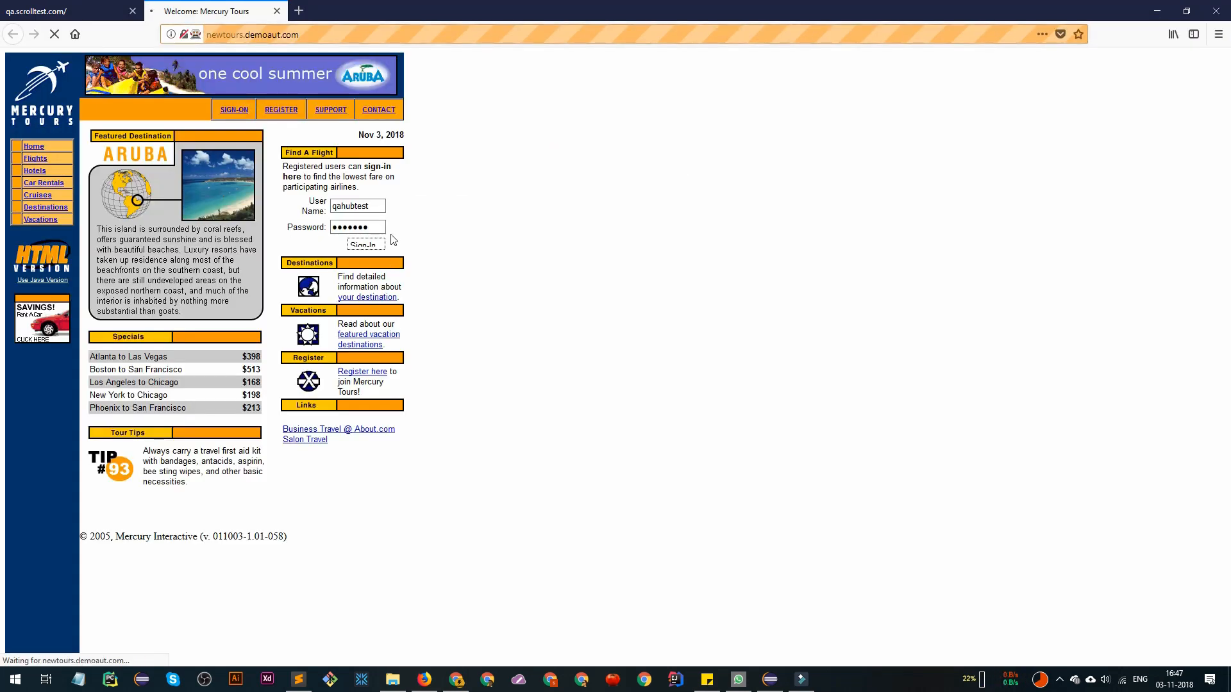
pyautogui.click(233, 109)
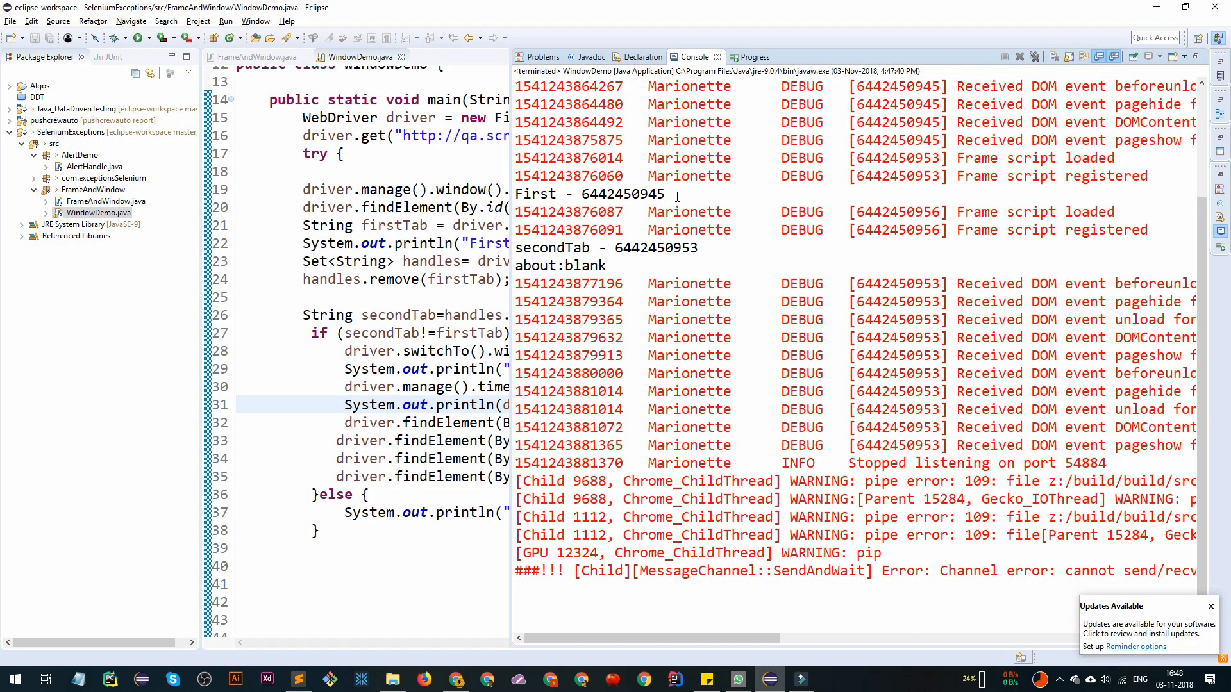
# Step: Restore the editor from the maximised Console and switch to the Google Slides deck in Chrome
pyautogui.doubleClick(588, 194)
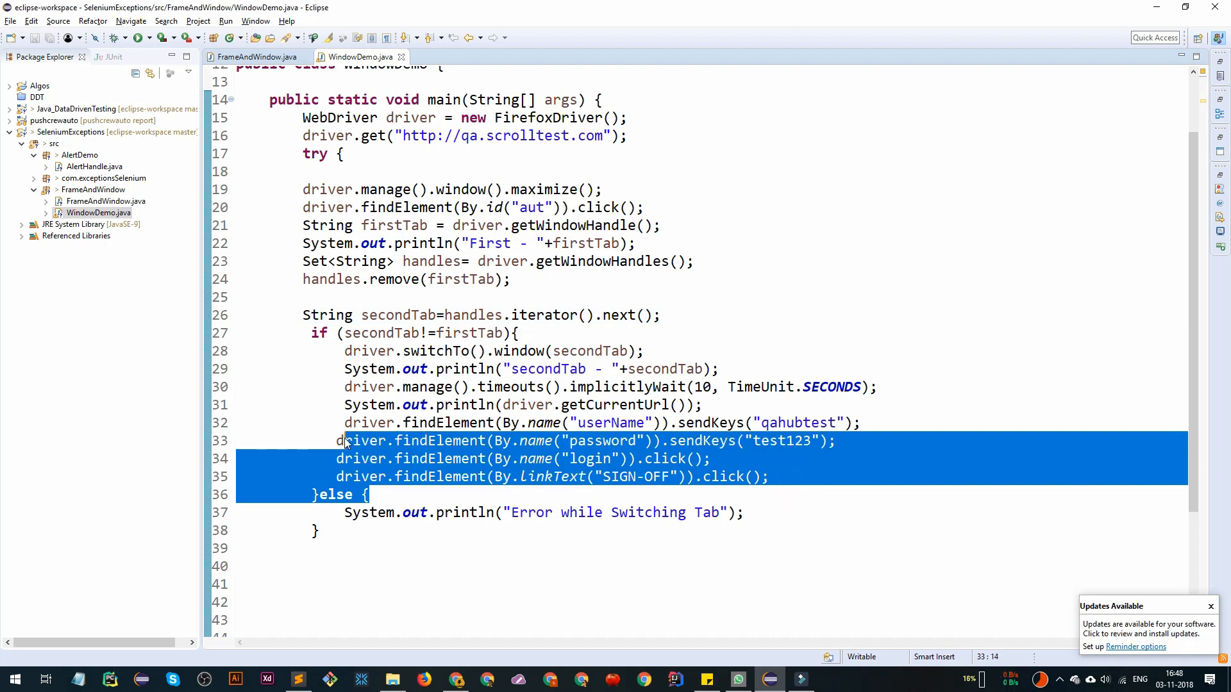
pyautogui.click(400, 441)
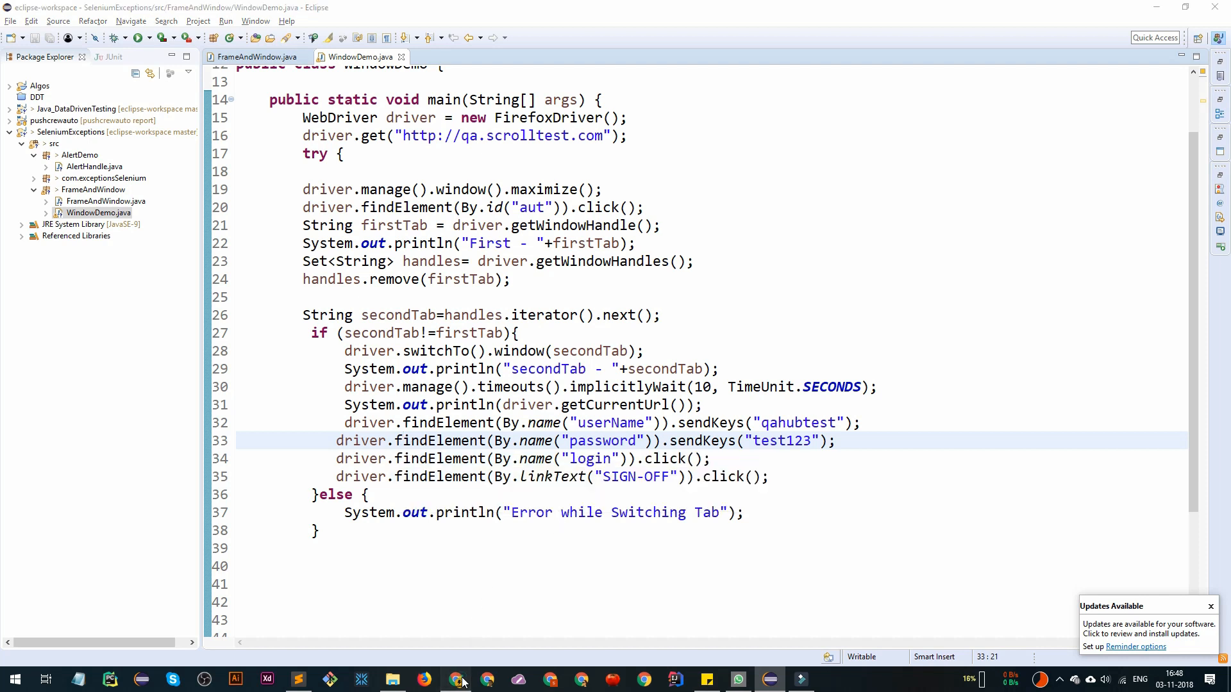
pyautogui.click(457, 679)
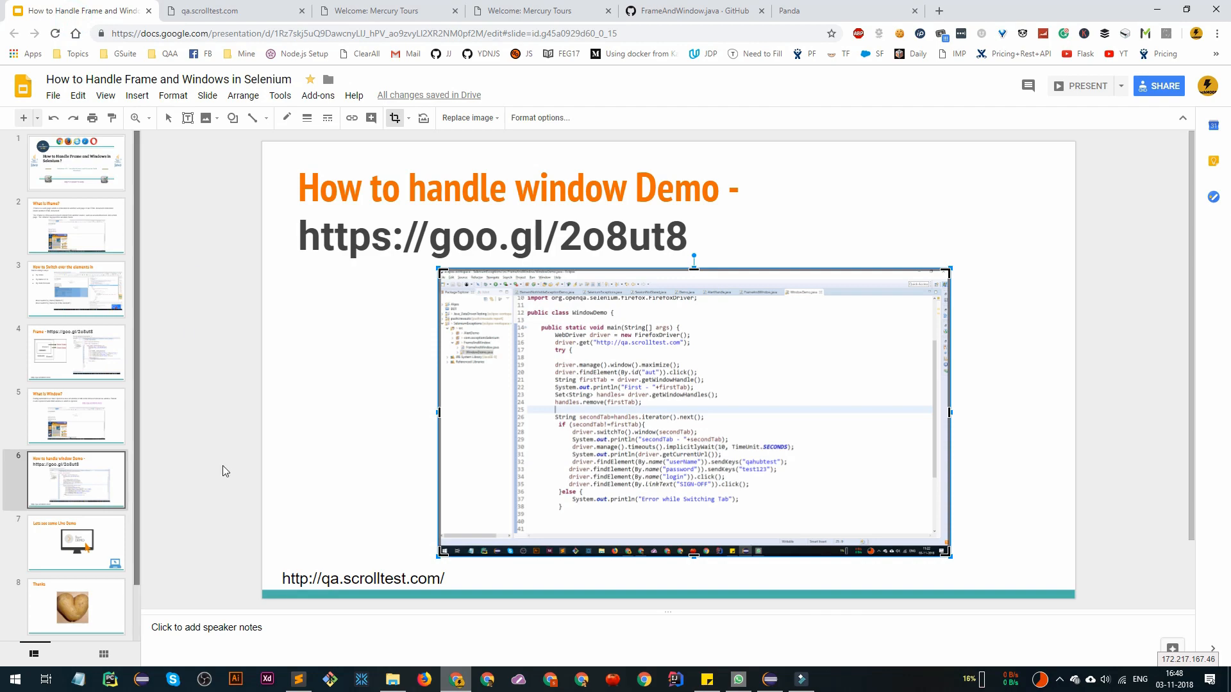
# Step: Start presenting the deck full screen from the 'How to handle window Demo' slide
pyautogui.click(1081, 86)
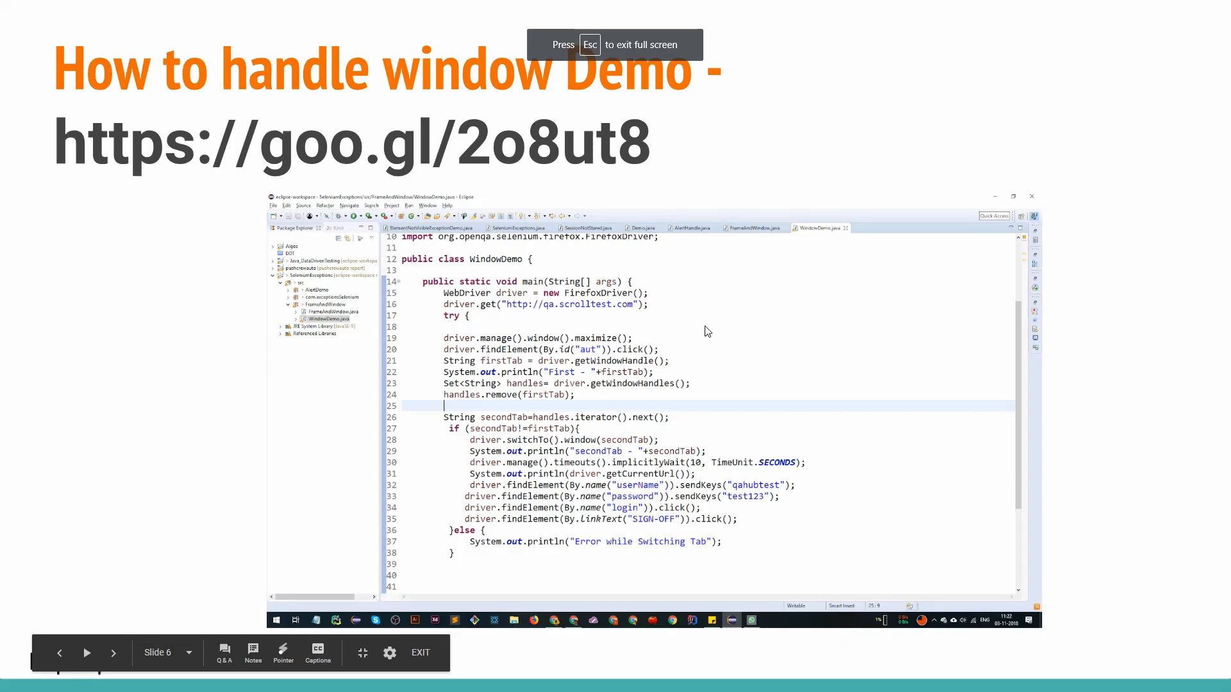